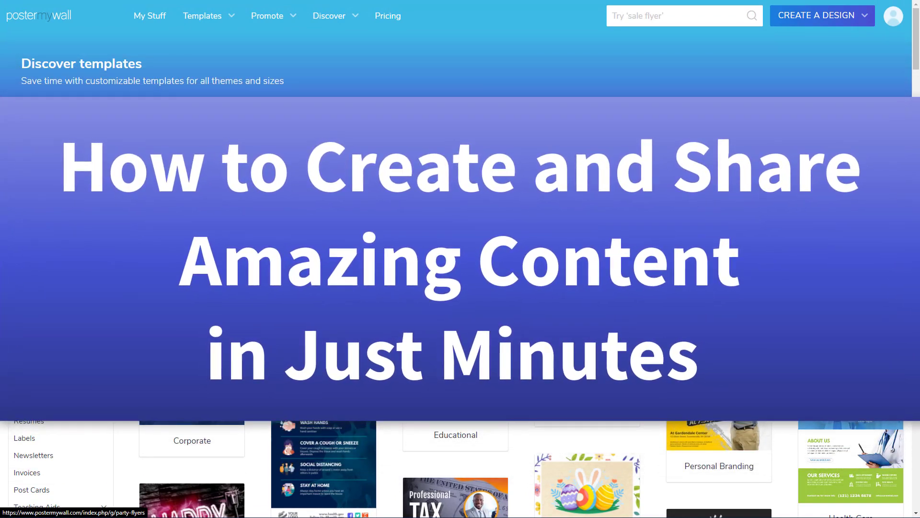
# Scroll through the PosterMyWall templates page.
pyautogui.scroll(-3)
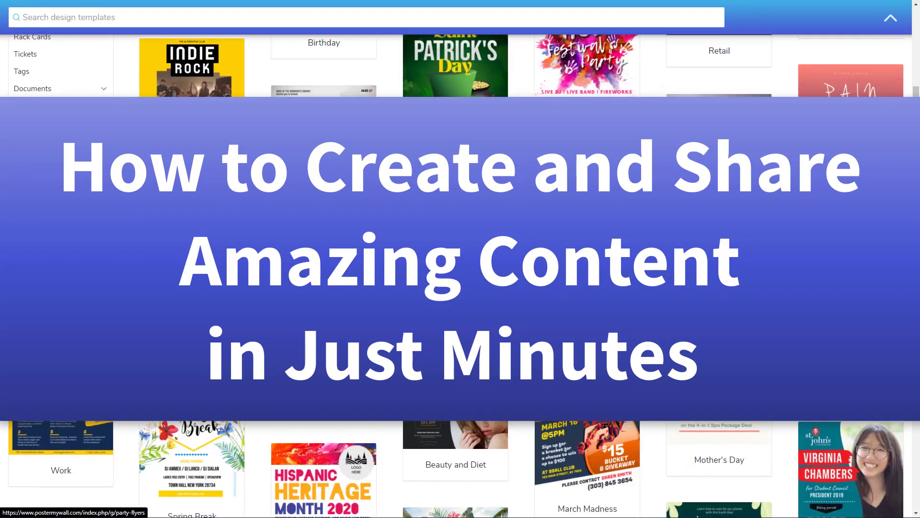
pyautogui.scroll(-3)
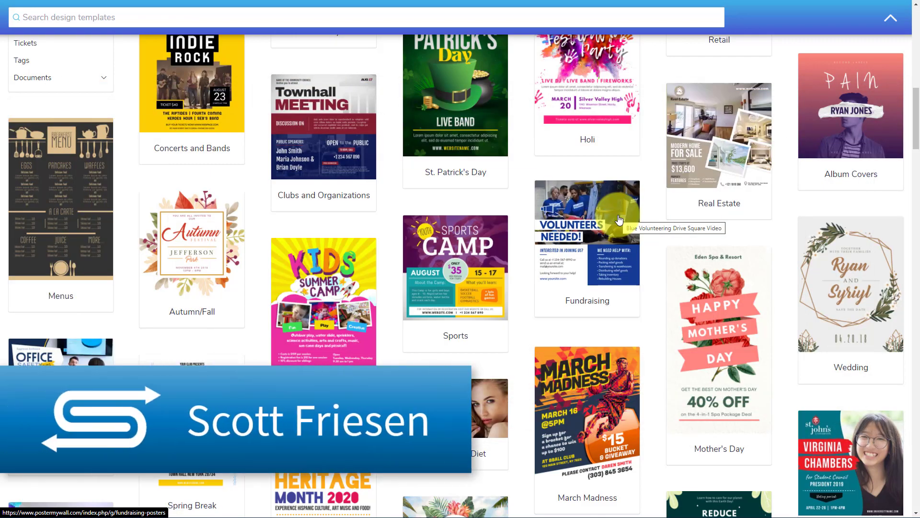
pyautogui.scroll(-3)
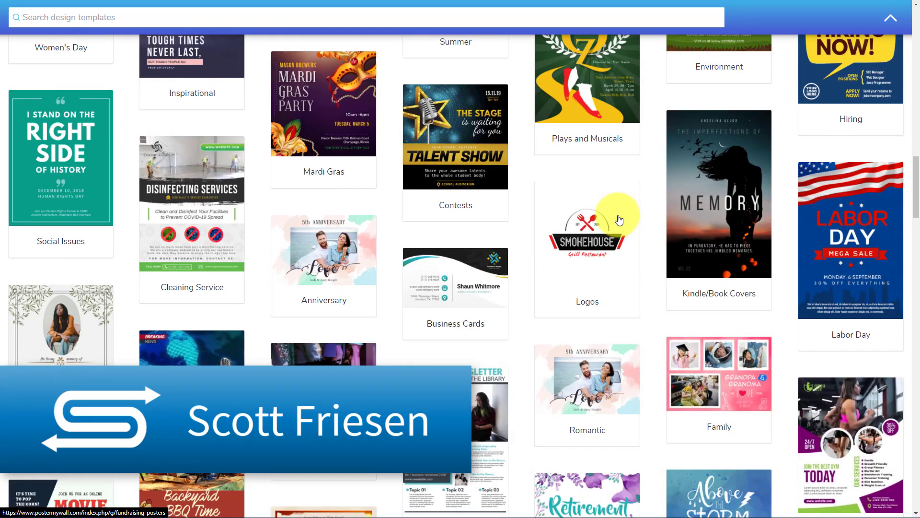
pyautogui.scroll(-3)
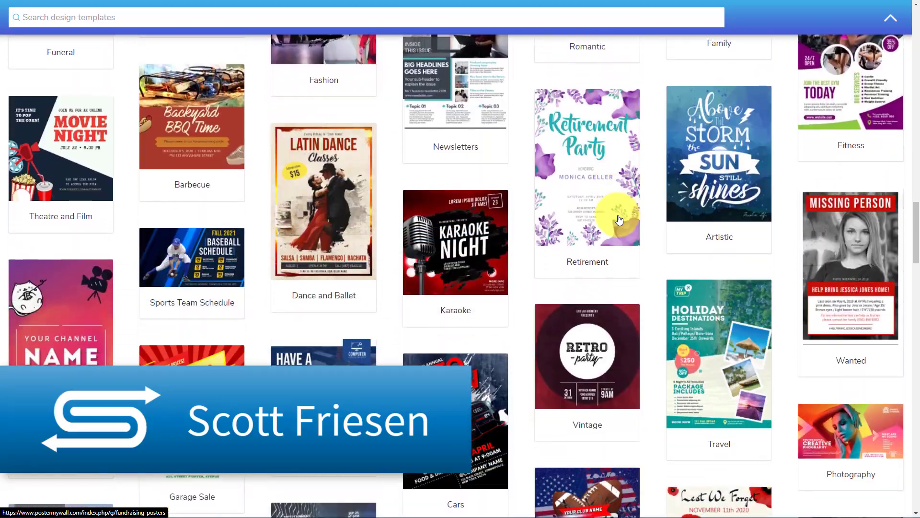
pyautogui.scroll(-3)
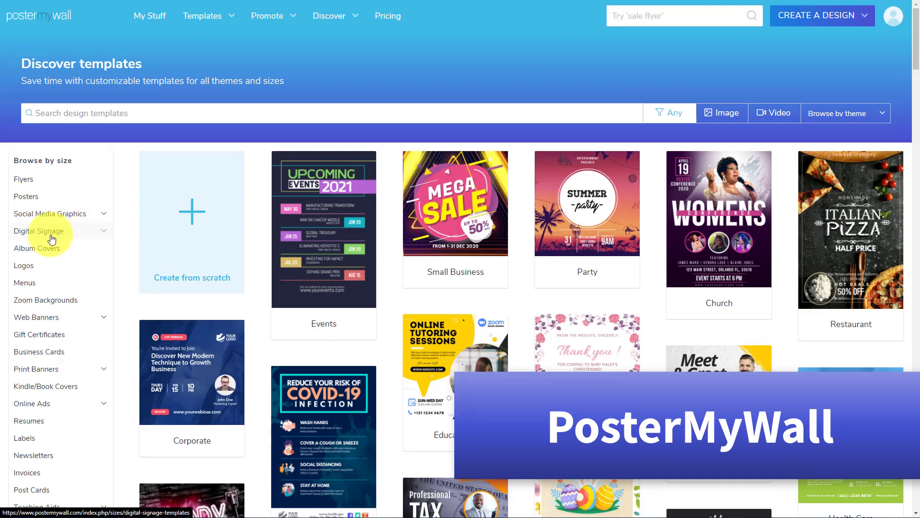
pyautogui.scroll(-3)
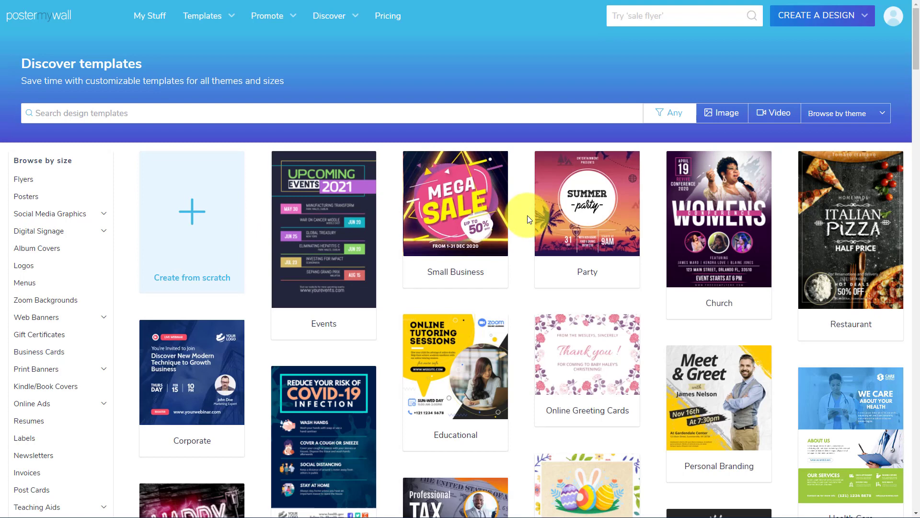
pyautogui.scroll(-3)
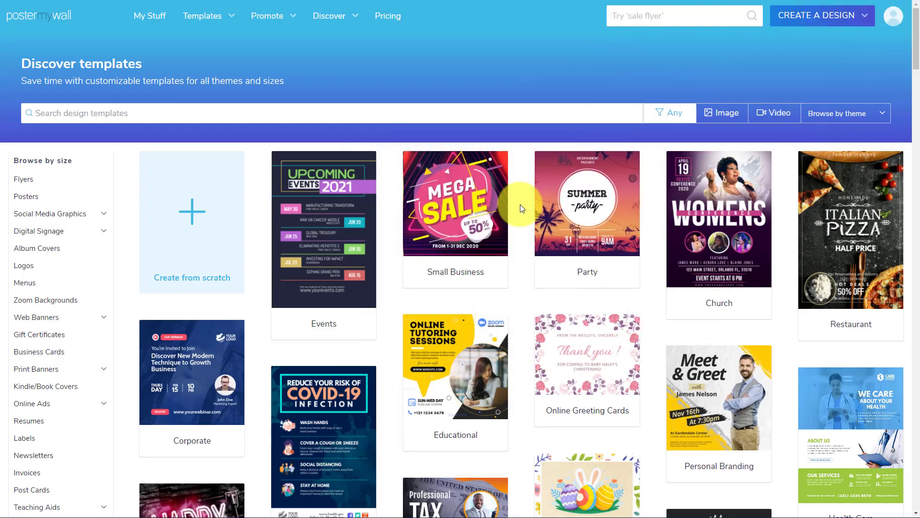
pyautogui.scroll(-3)
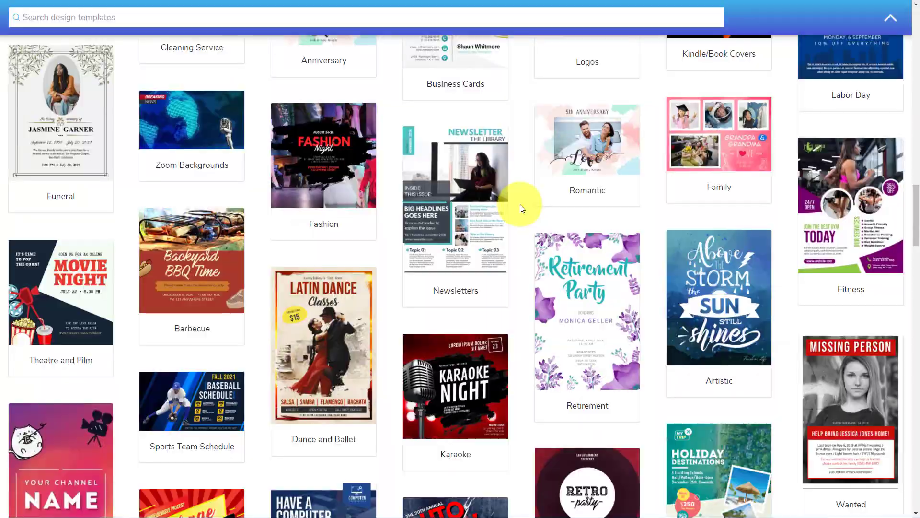
pyautogui.scroll(-3)
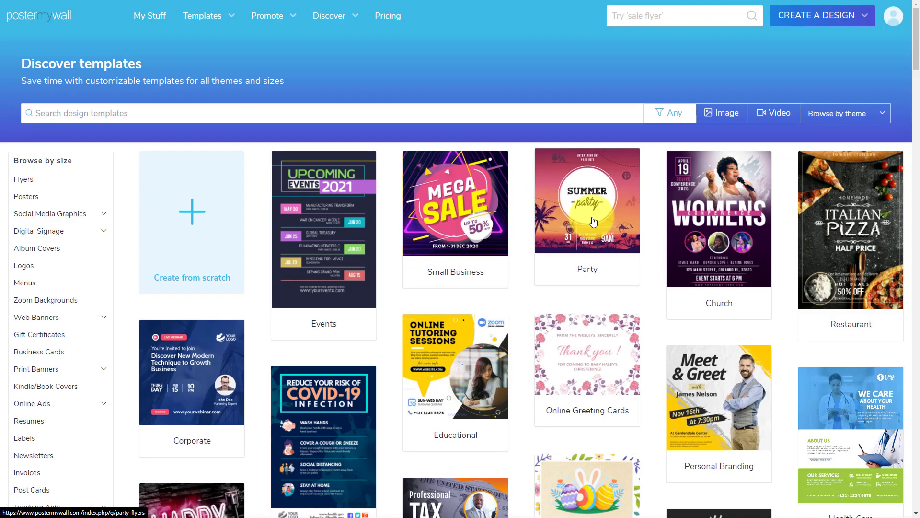
pyautogui.scroll(-3)
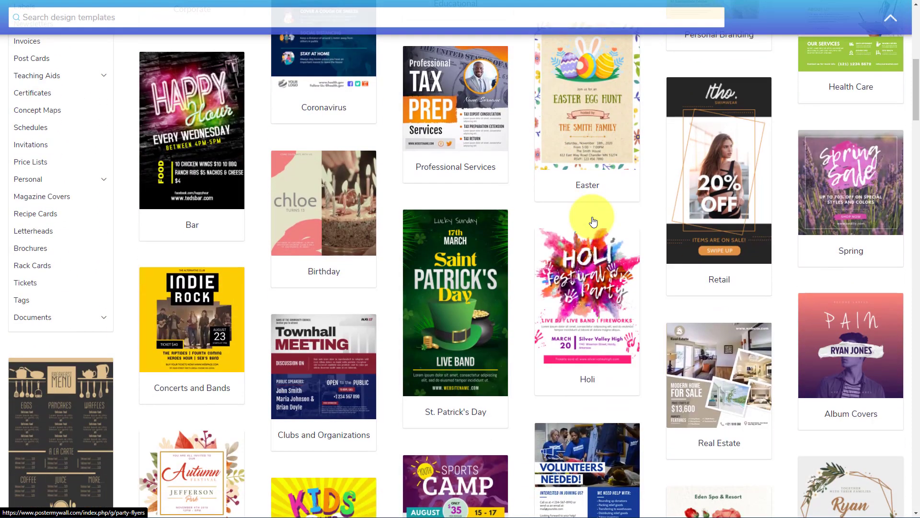
pyautogui.scroll(-3)
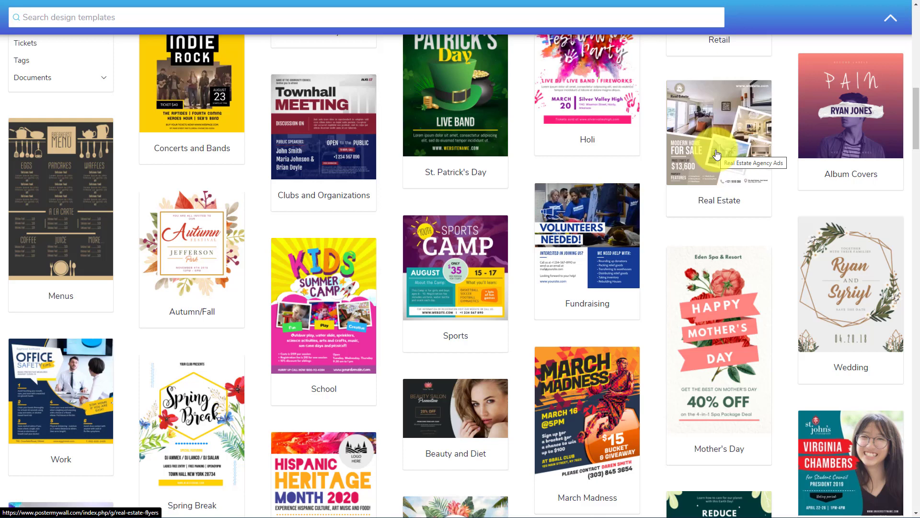
pyautogui.moveTo(650, 209)
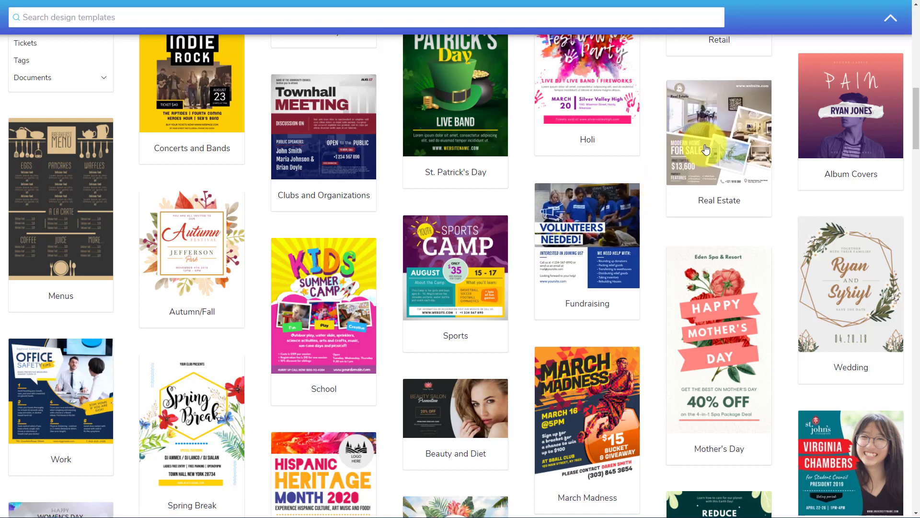
pyautogui.moveTo(706, 148)
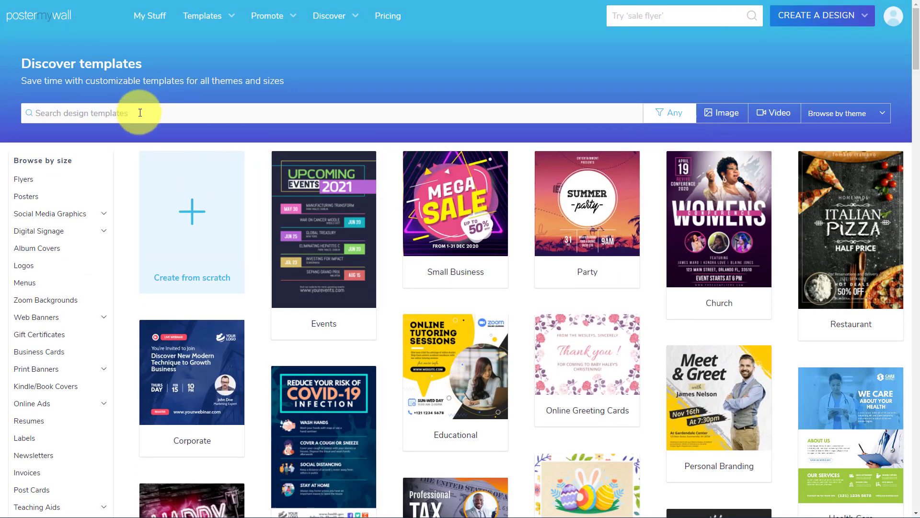
# Search templates for 'corporate' and scroll through the results.
pyautogui.scroll(-3)
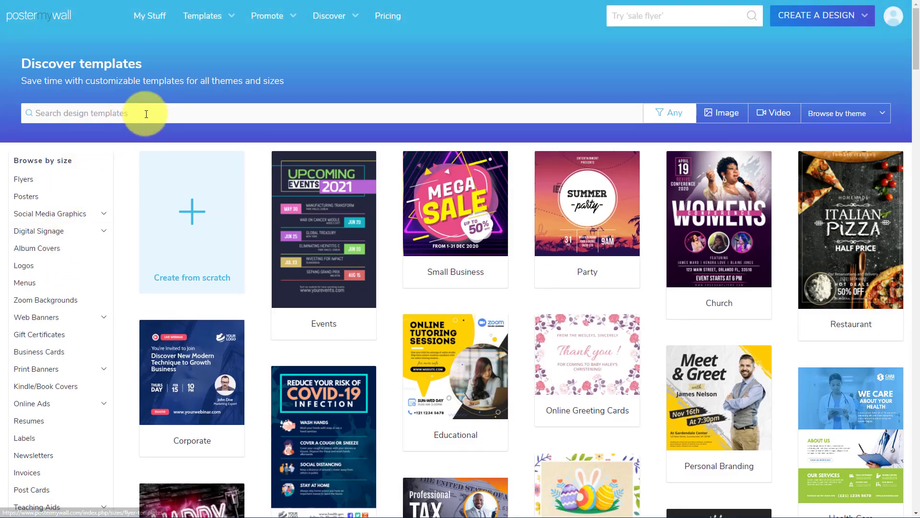
pyautogui.write('corp')
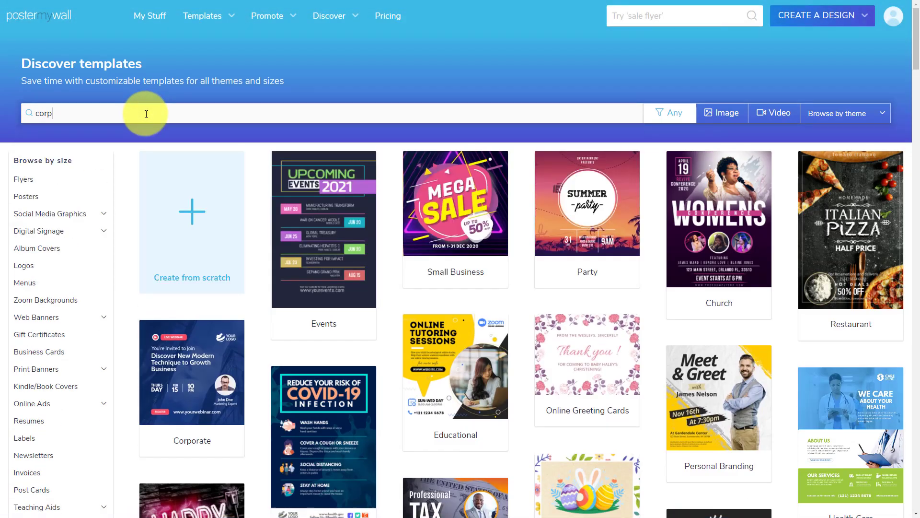
pyautogui.write('orate poster')
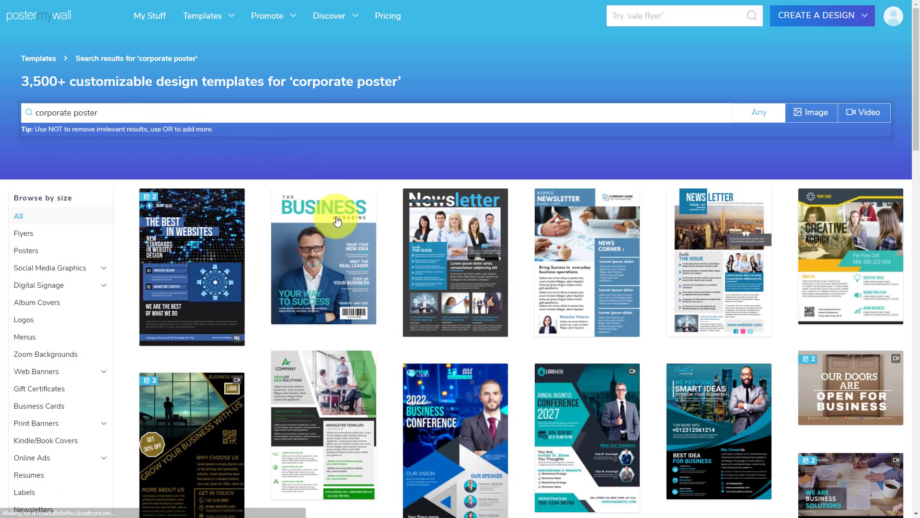
pyautogui.scroll(-3)
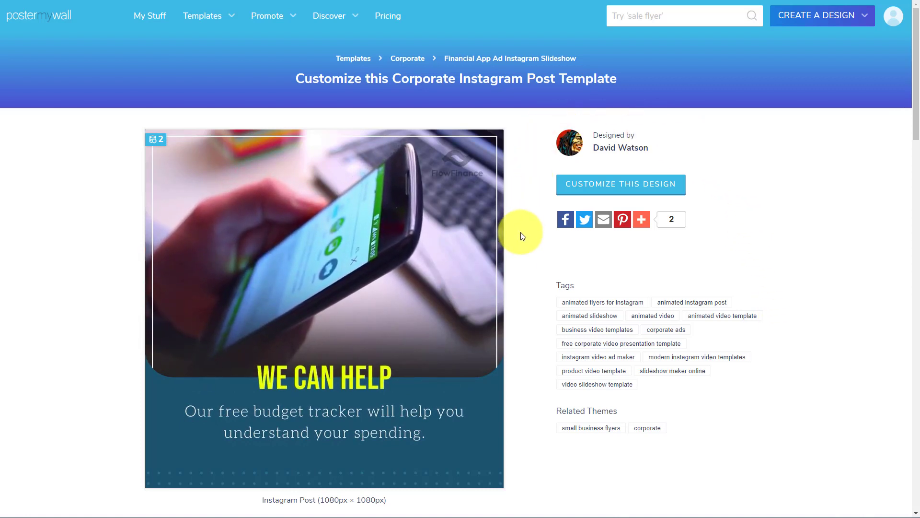
pyautogui.moveTo(525, 276)
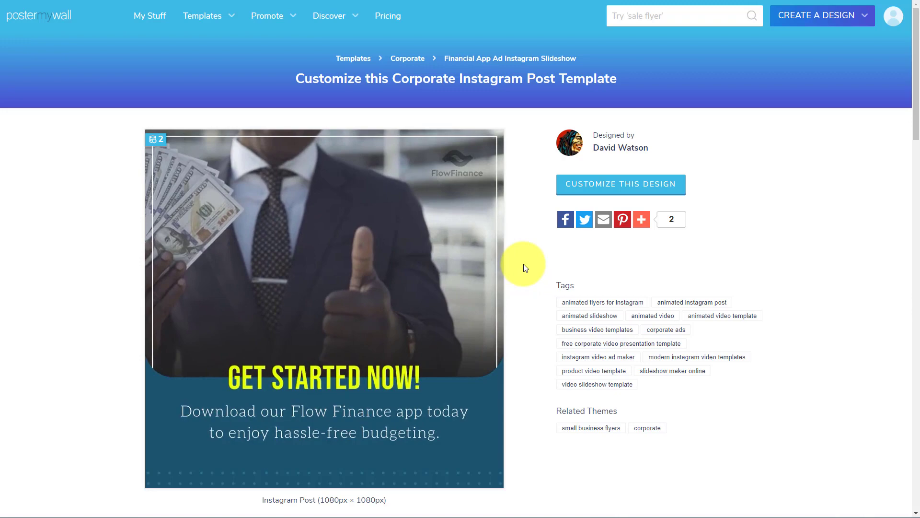
# Open the Financial App Ad Instagram Slideshow template as an editable copy.
pyautogui.click(620, 184)
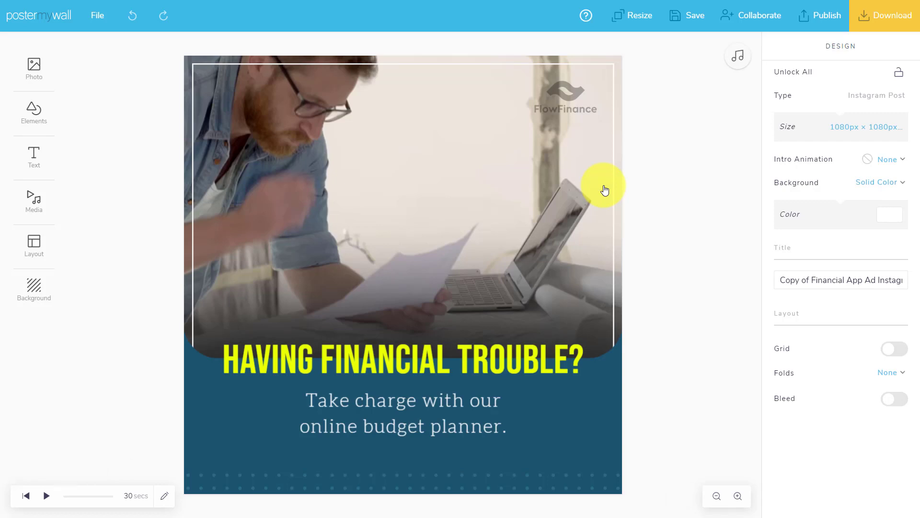
pyautogui.moveTo(82, 427)
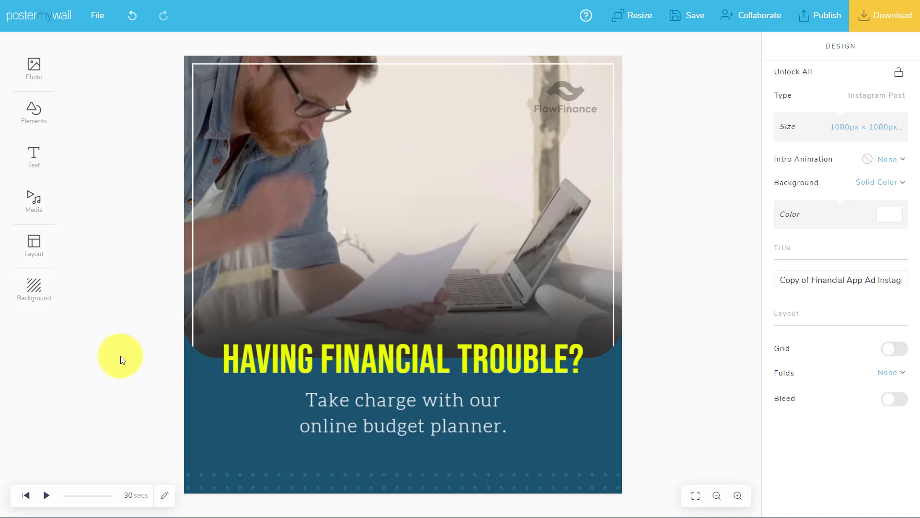
pyautogui.moveTo(125, 504)
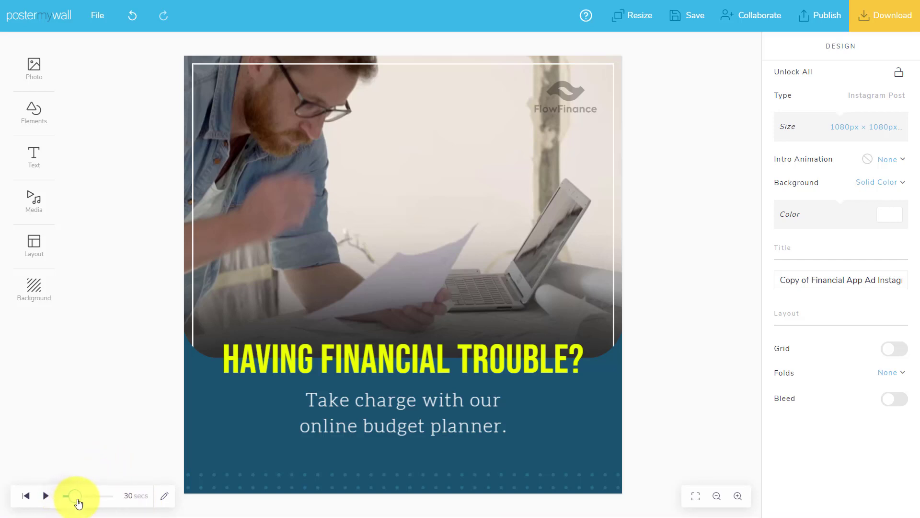
pyautogui.moveTo(65, 496); pyautogui.dragTo(82, 496)
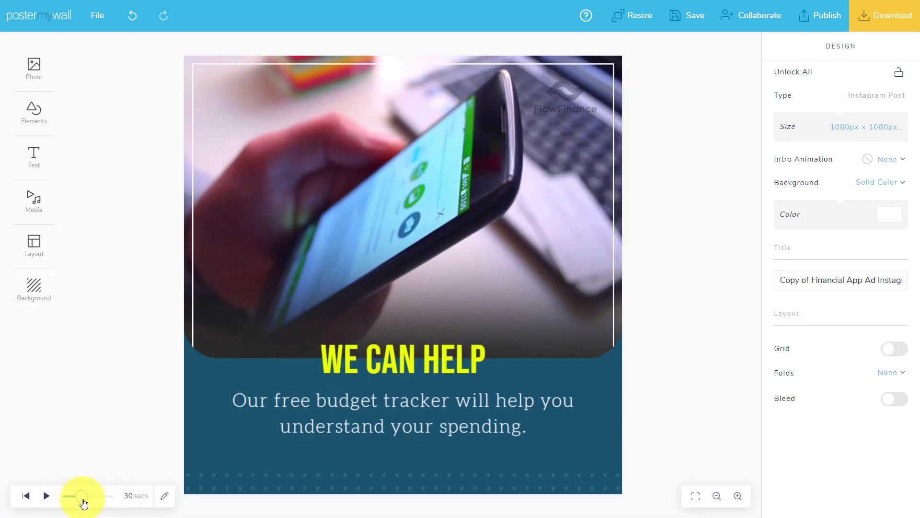
pyautogui.moveTo(81, 496); pyautogui.dragTo(85, 496)
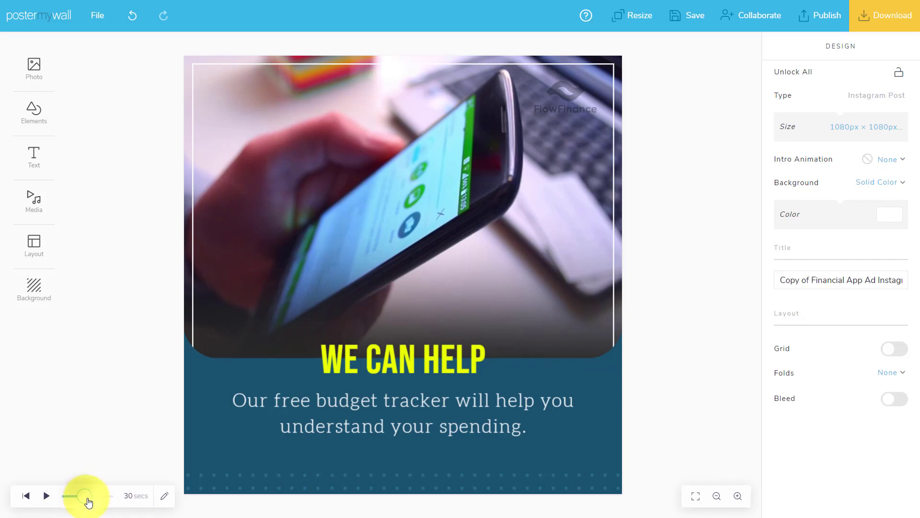
pyautogui.moveTo(79, 495); pyautogui.dragTo(97, 499)
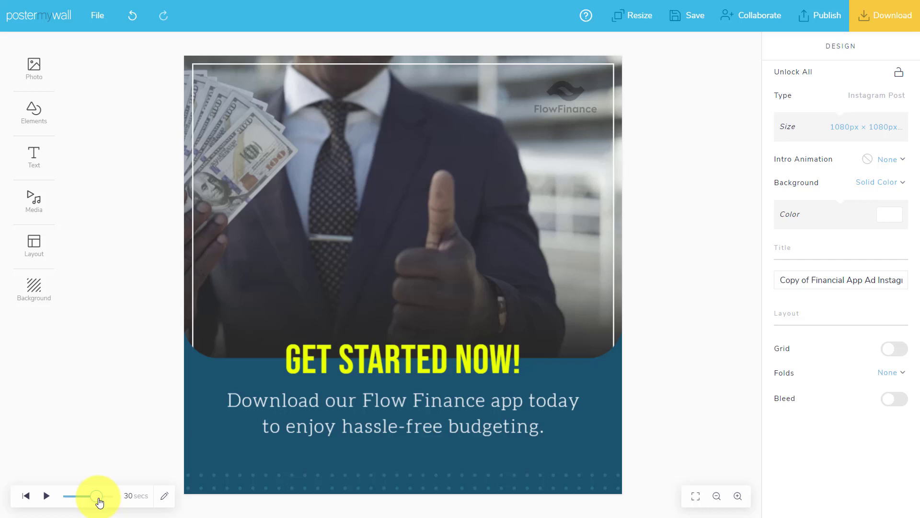
pyautogui.moveTo(98, 496); pyautogui.dragTo(105, 496)
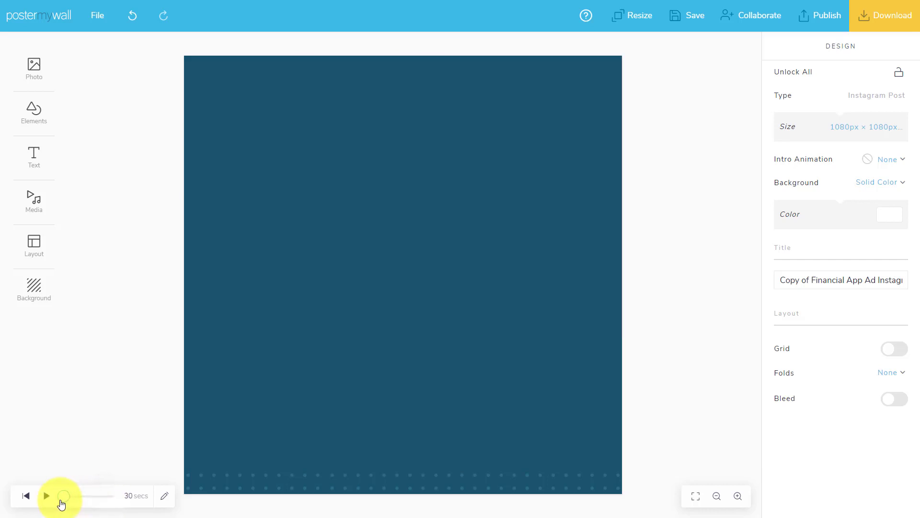
pyautogui.click(46, 495)
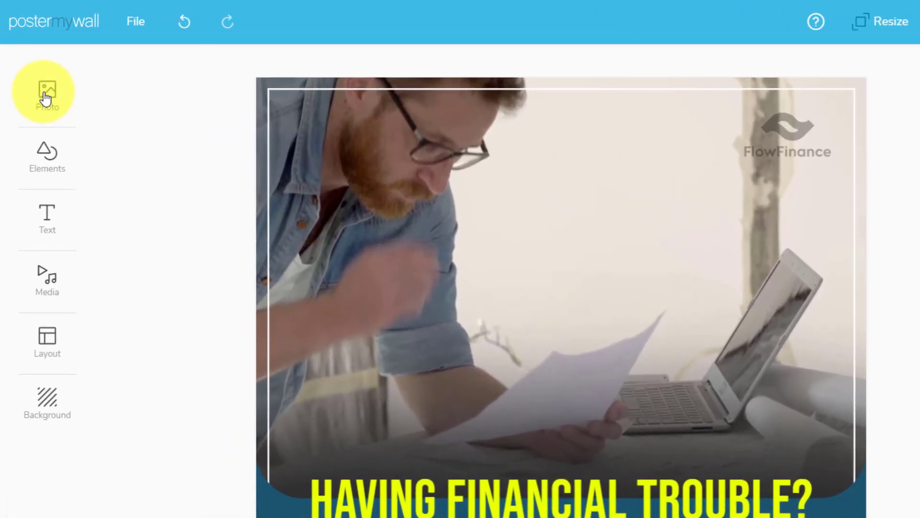
pyautogui.click(47, 91)
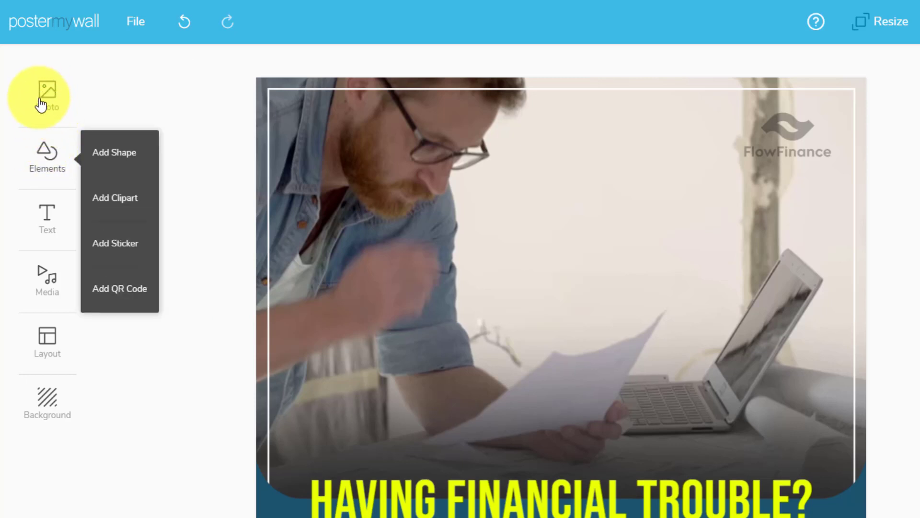
pyautogui.click(46, 220)
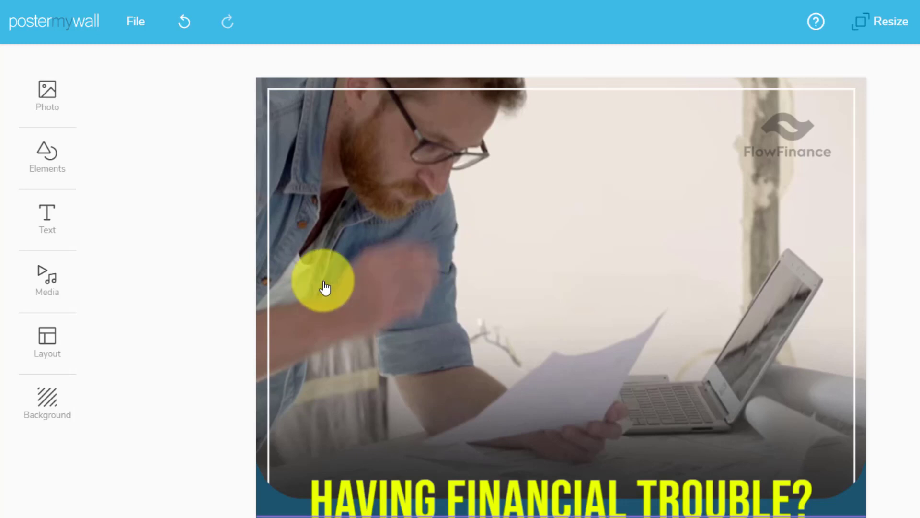
pyautogui.moveTo(578, 229)
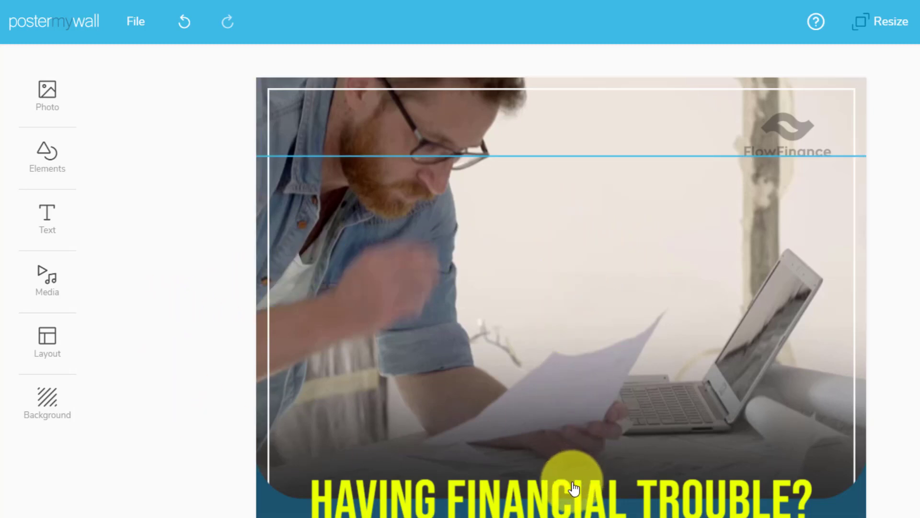
pyautogui.click(575, 481)
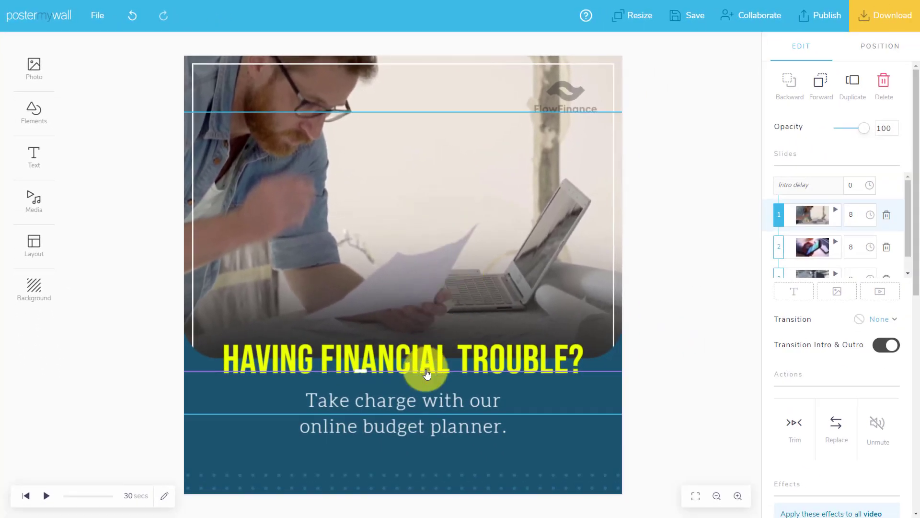
pyautogui.click(402, 413)
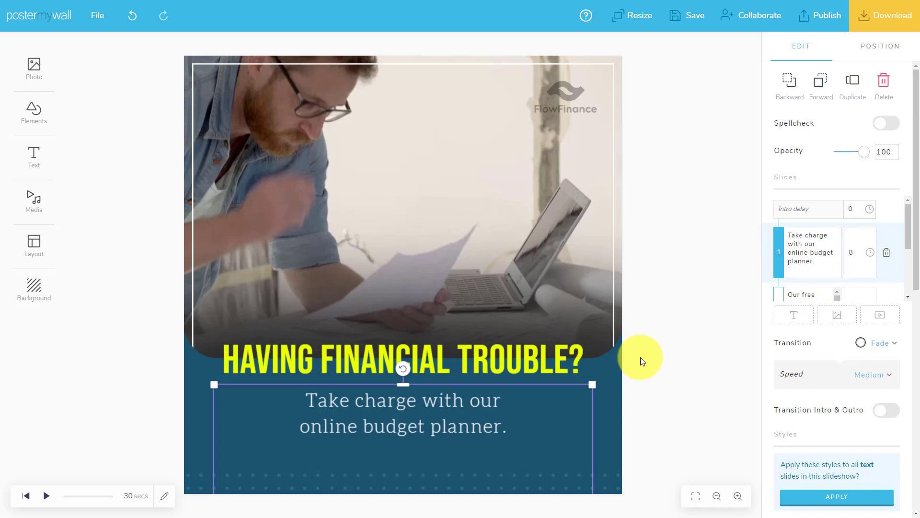
pyautogui.moveTo(455, 388)
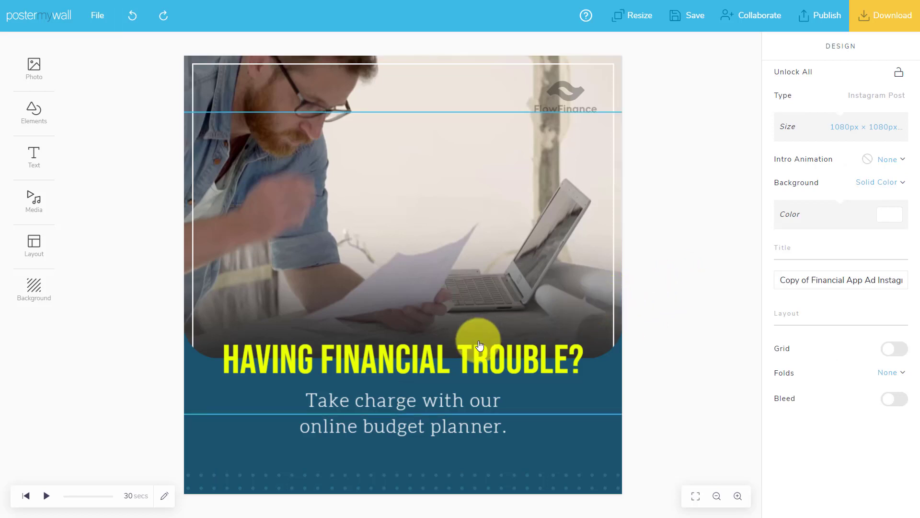
pyautogui.click(481, 345)
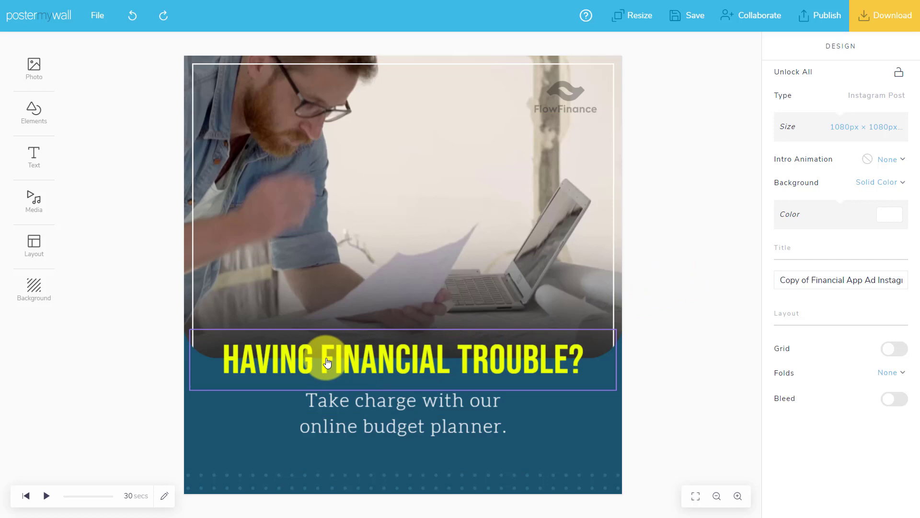
pyautogui.moveTo(276, 365)
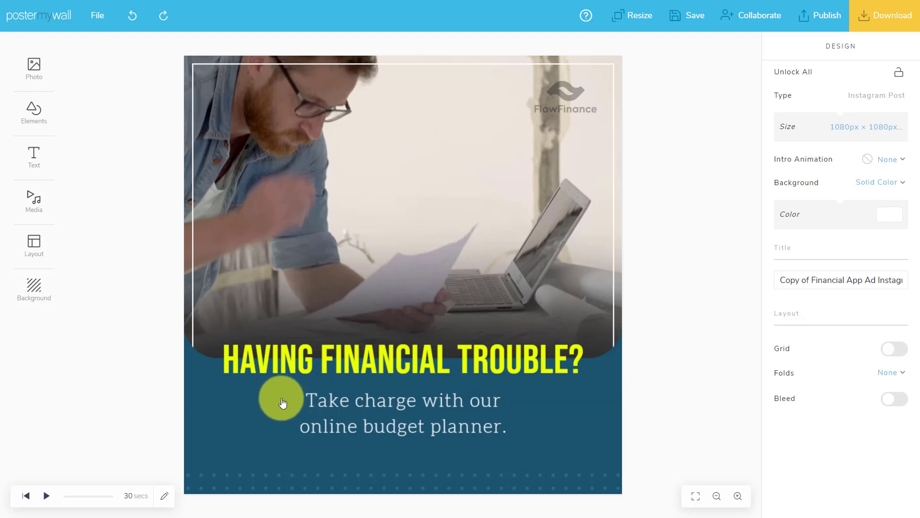
pyautogui.click(402, 361)
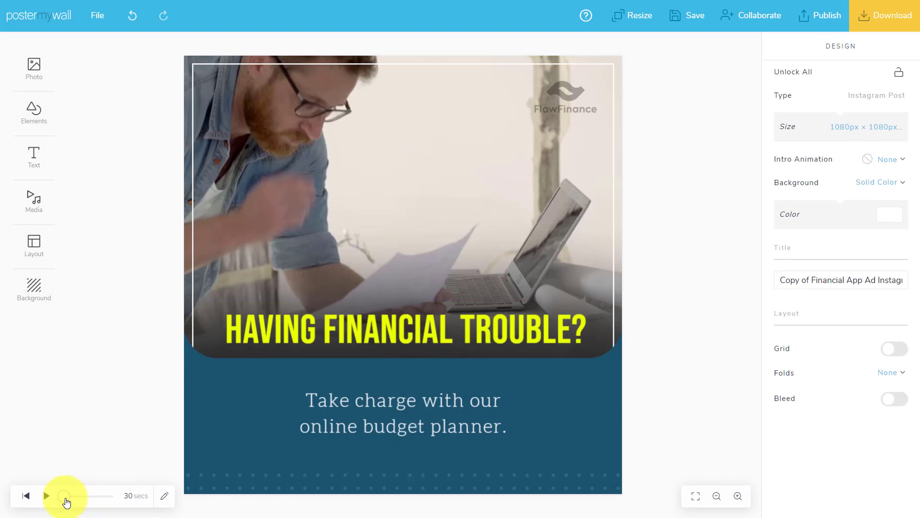
pyautogui.moveTo(64, 496); pyautogui.dragTo(86, 496)
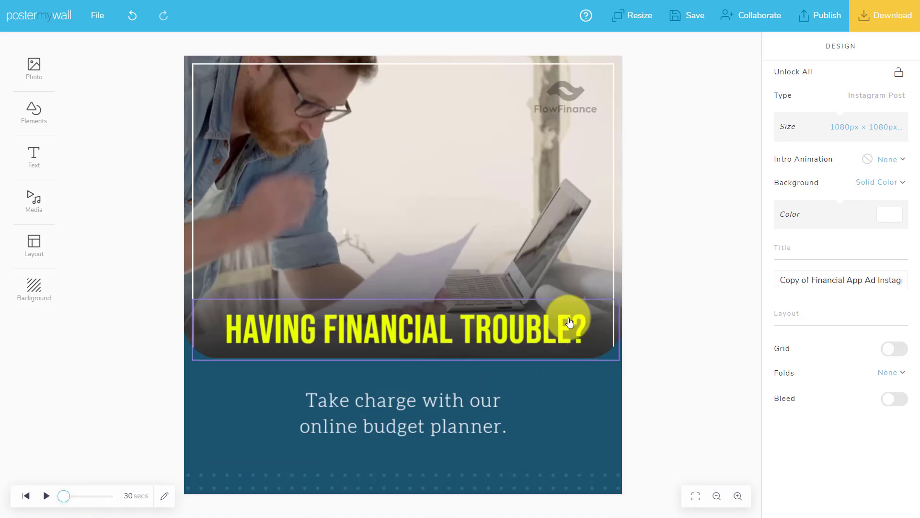
# Raise the FlowFinance logo's opacity until it looks solid, then deselect it.
pyautogui.click(565, 97)
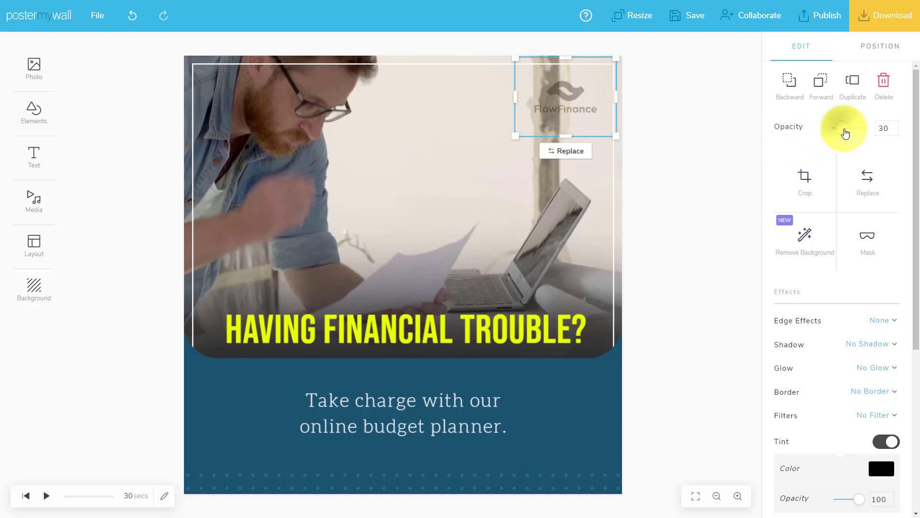
pyautogui.moveTo(845, 128); pyautogui.dragTo(860, 128)
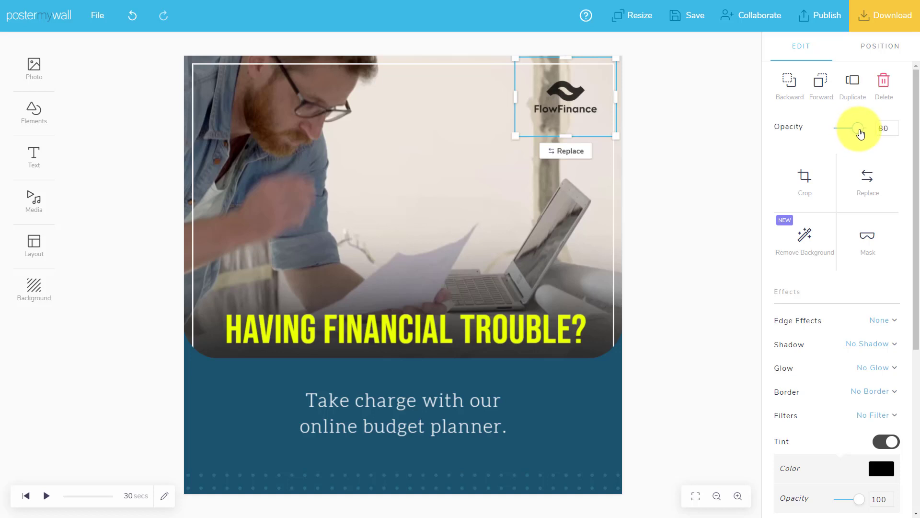
pyautogui.moveTo(857, 128); pyautogui.dragTo(860, 129)
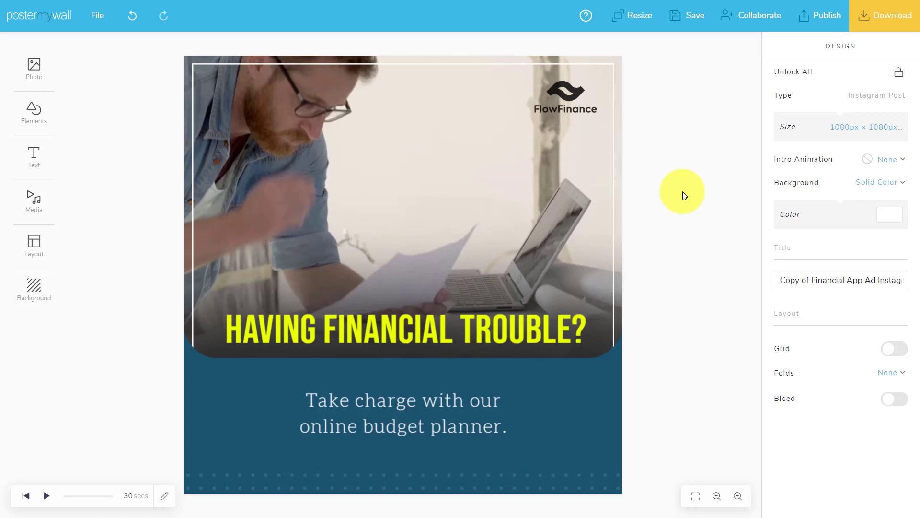
pyautogui.click(403, 413)
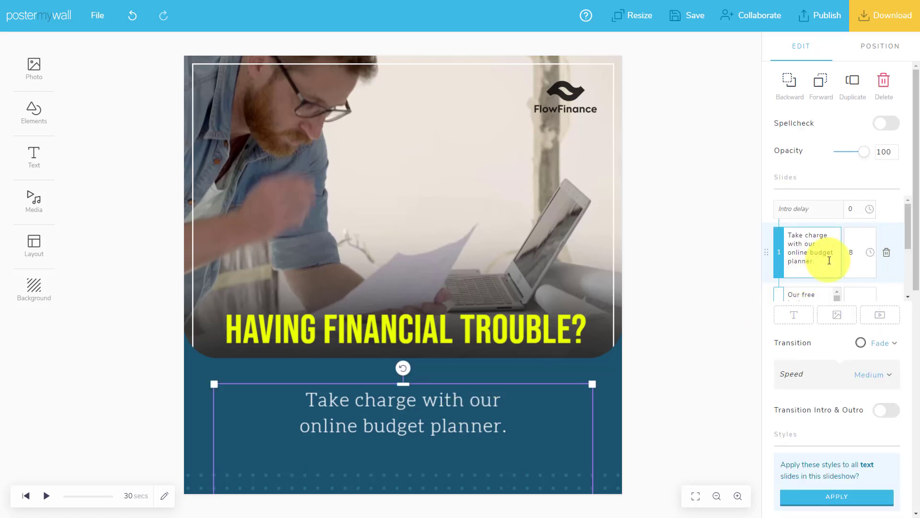
# Replace 'our' with 'the BEST' in the subheading text.
pyautogui.write('the')
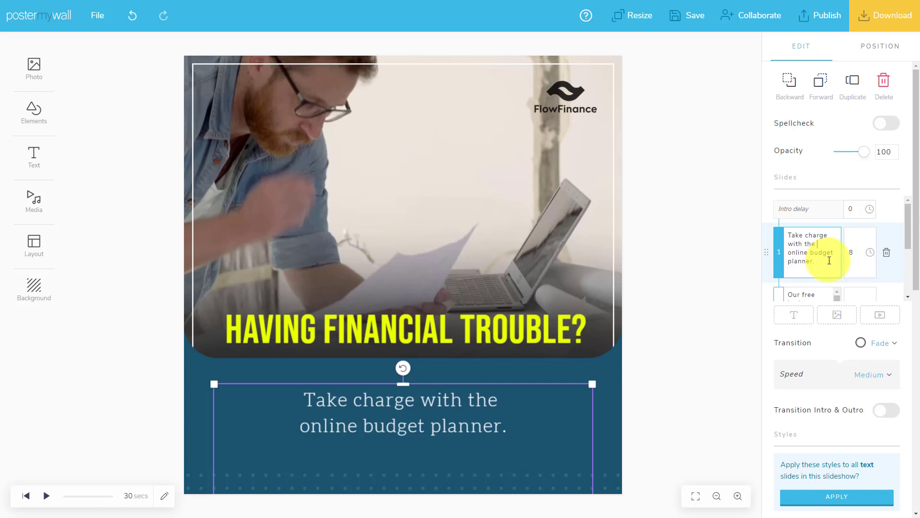
pyautogui.write('BEST')
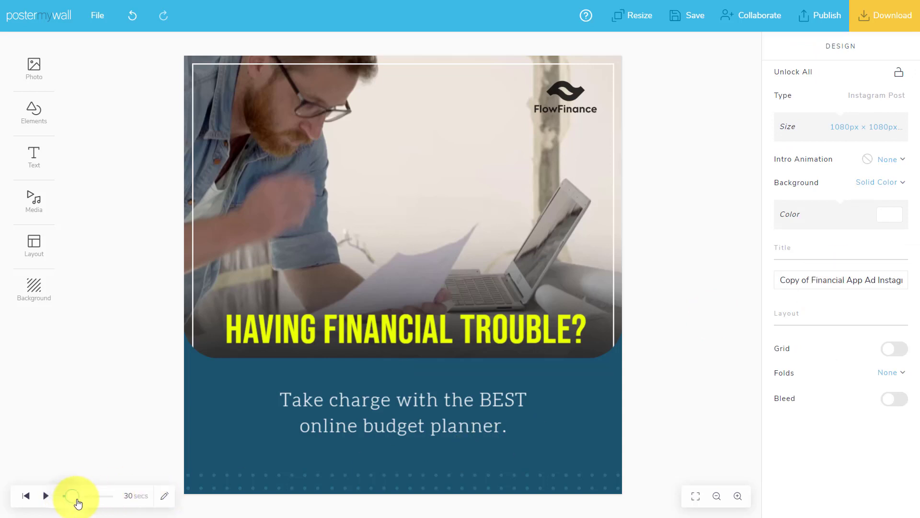
# Move the preview to the final GET STARTED NOW! slide and open Collaborate.
pyautogui.moveTo(65, 496); pyautogui.dragTo(94, 496)
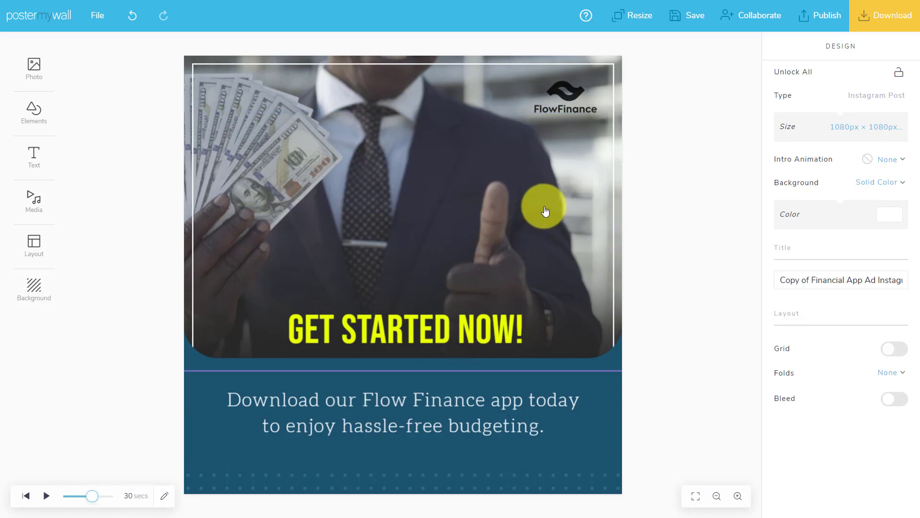
pyautogui.moveTo(492, 213)
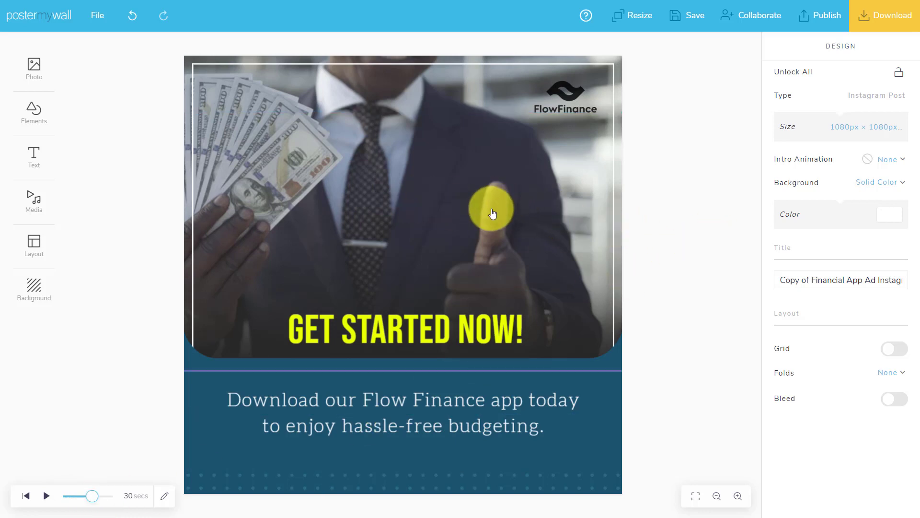
pyautogui.click(403, 408)
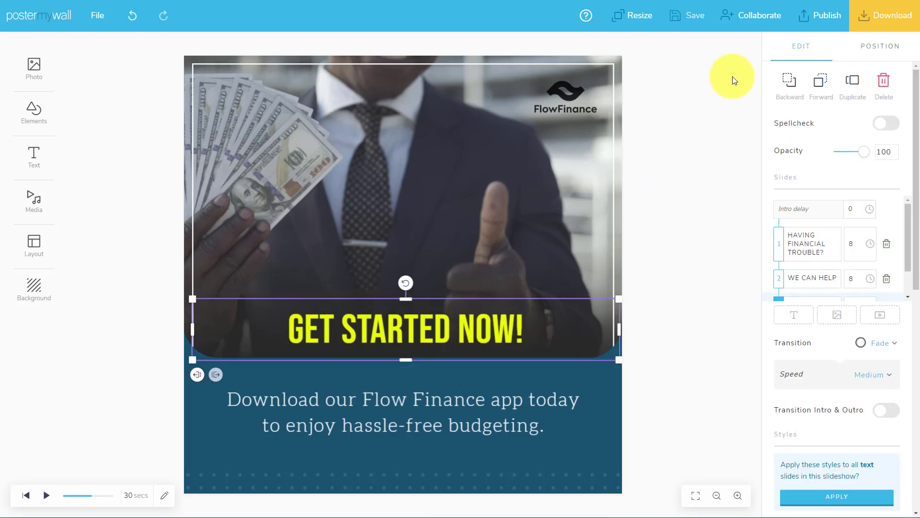
pyautogui.click(756, 15)
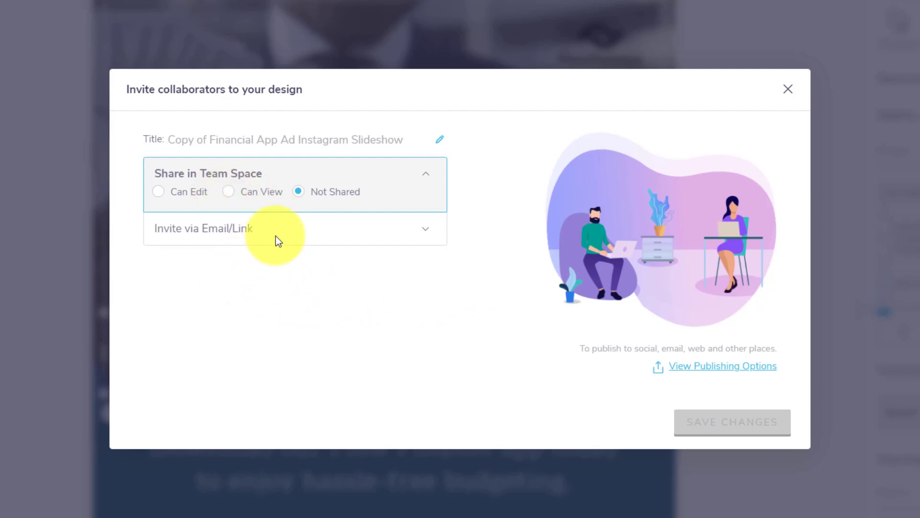
pyautogui.moveTo(246, 210)
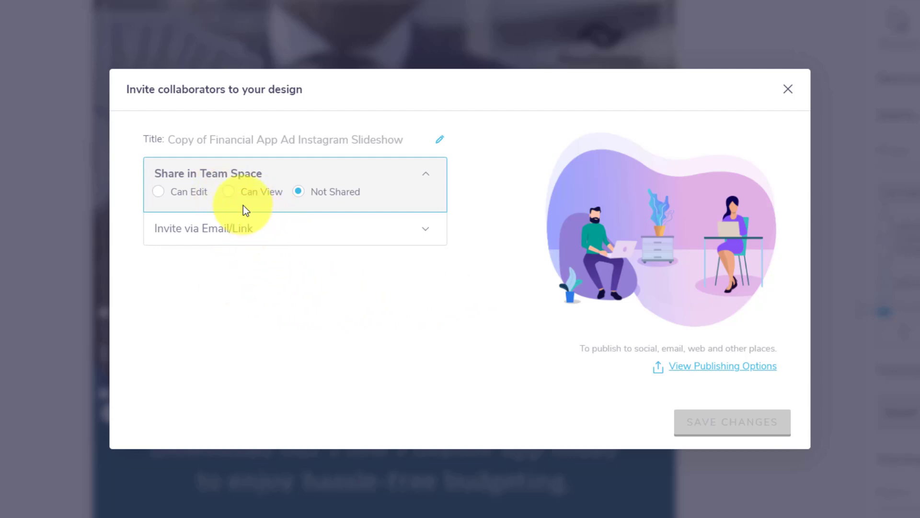
pyautogui.moveTo(163, 207)
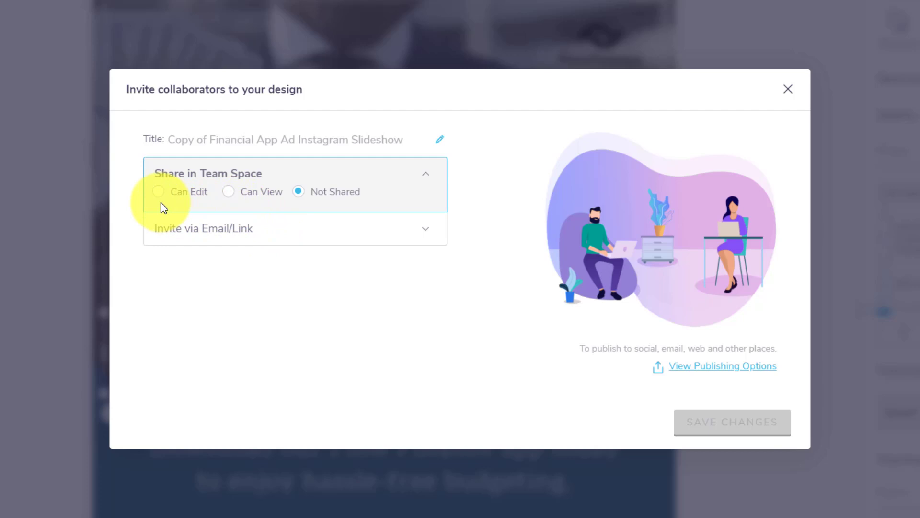
pyautogui.moveTo(229, 203)
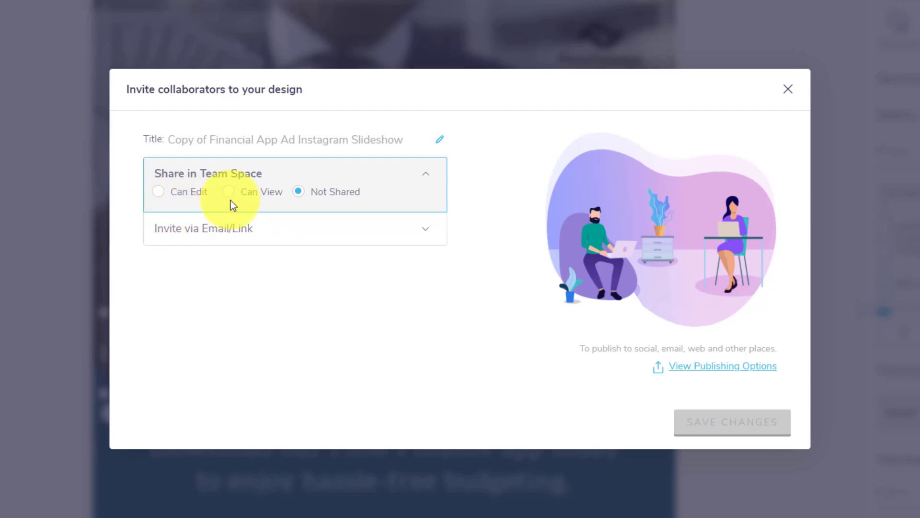
pyautogui.moveTo(788, 89)
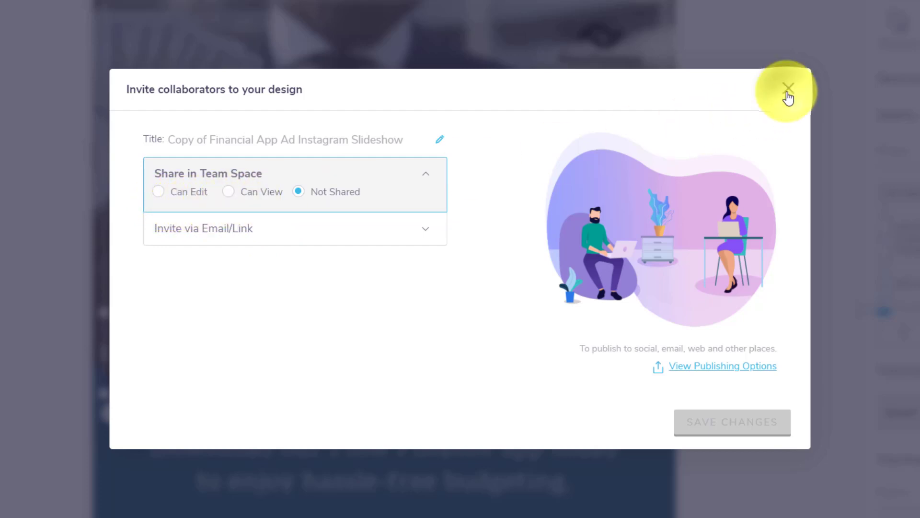
# Close the Invite collaborators dialog, leaving the design unshared.
pyautogui.click(788, 88)
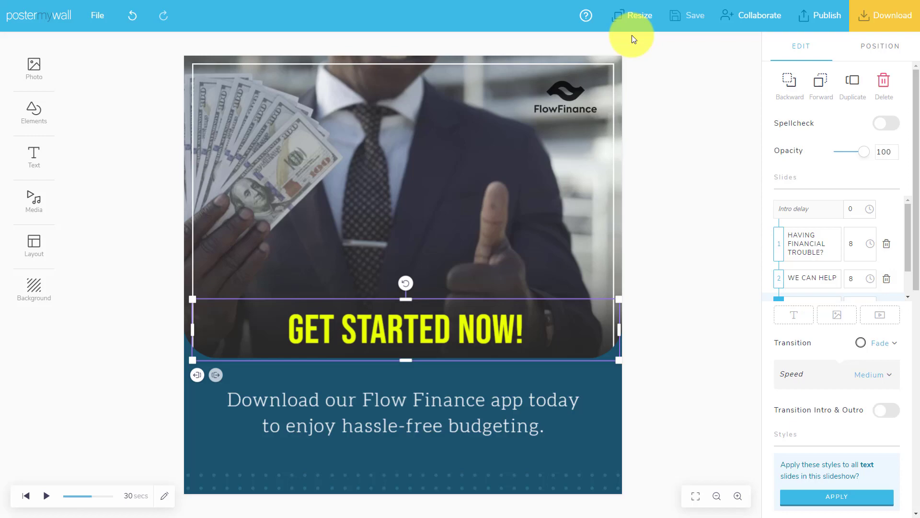
# Browse the list of design sizes without resizing the design.
pyautogui.click(637, 15)
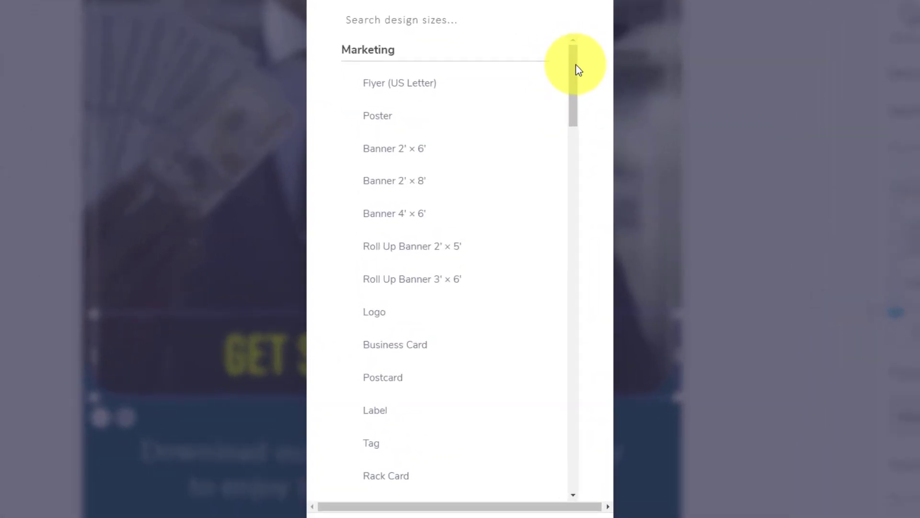
pyautogui.scroll(-3)
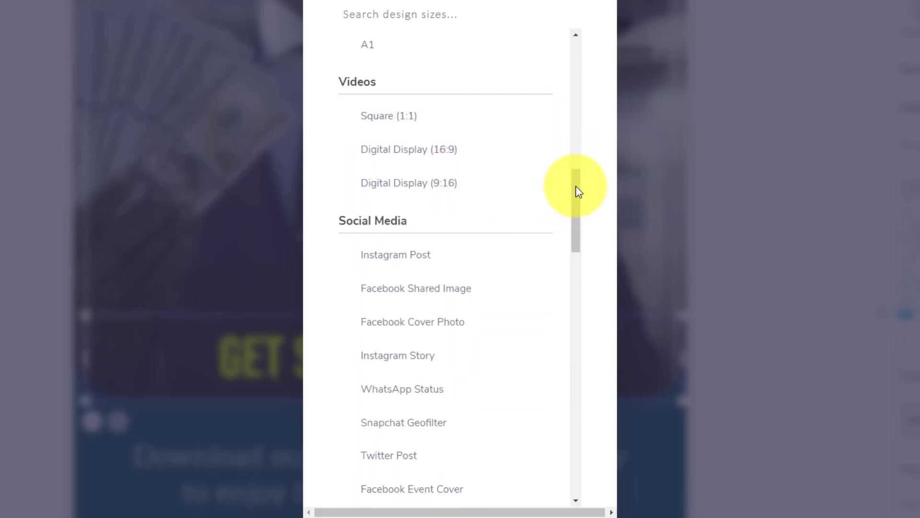
pyautogui.moveTo(576, 188); pyautogui.dragTo(575, 218)
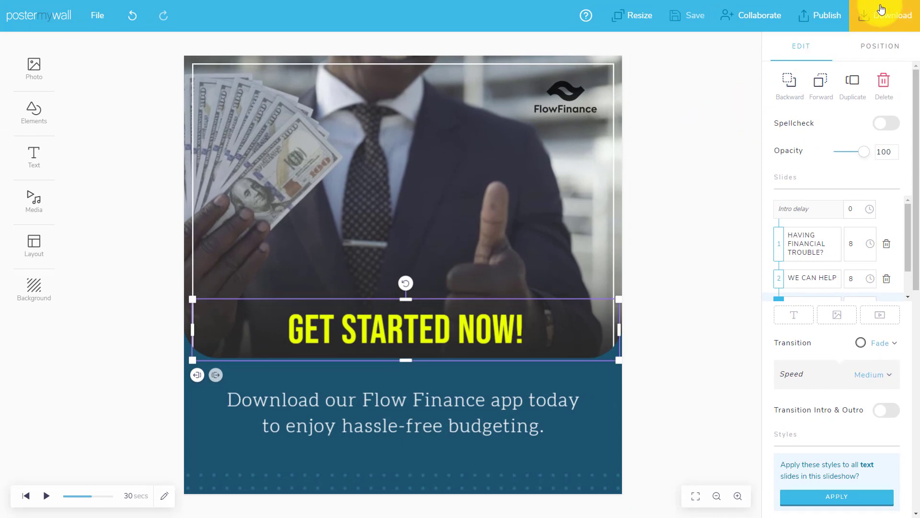
# Go to Download's Publish options and choose to post on Social Media.
pyautogui.click(893, 15)
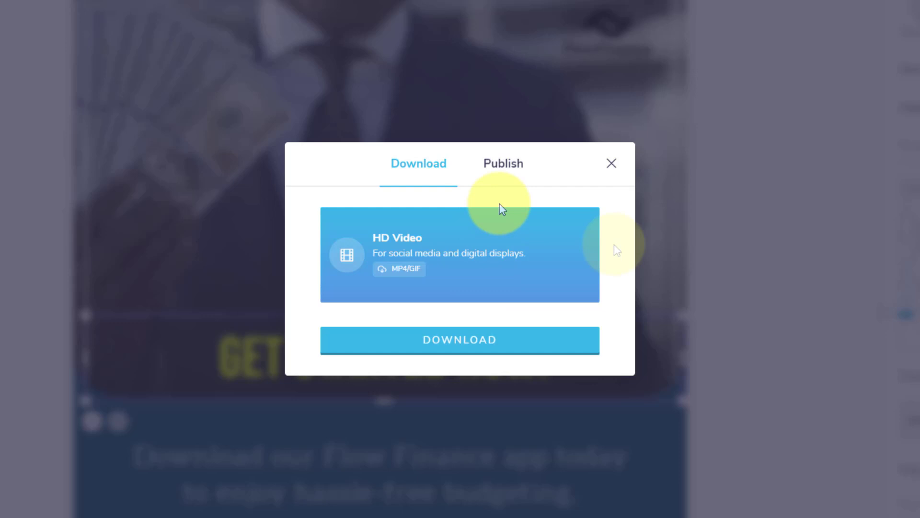
pyautogui.moveTo(617, 249)
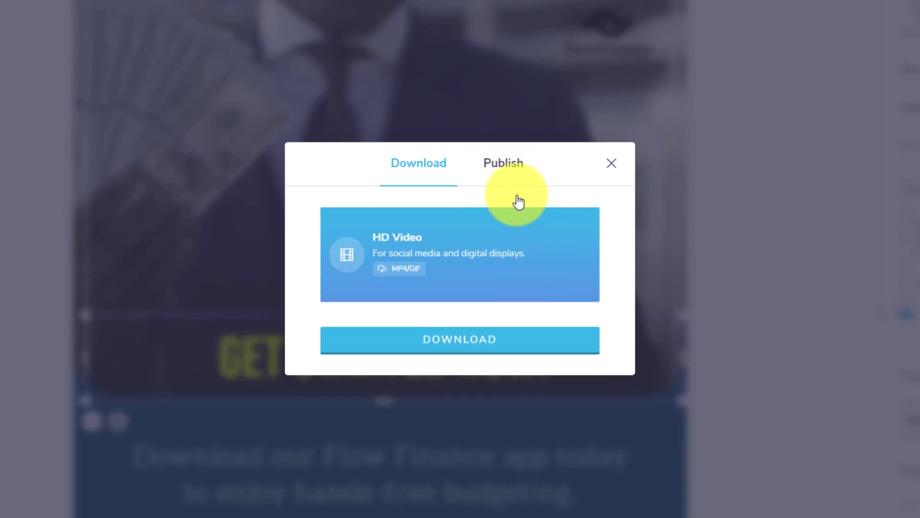
pyautogui.click(502, 163)
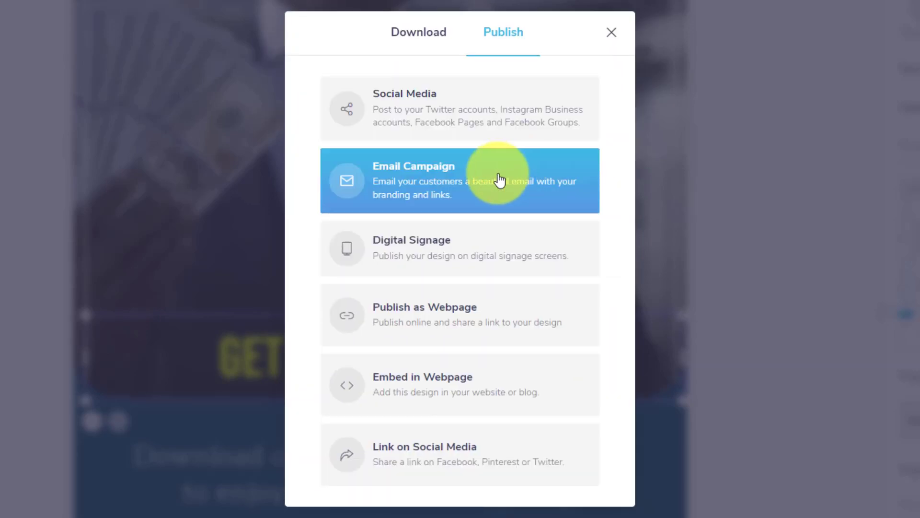
pyautogui.moveTo(470, 323)
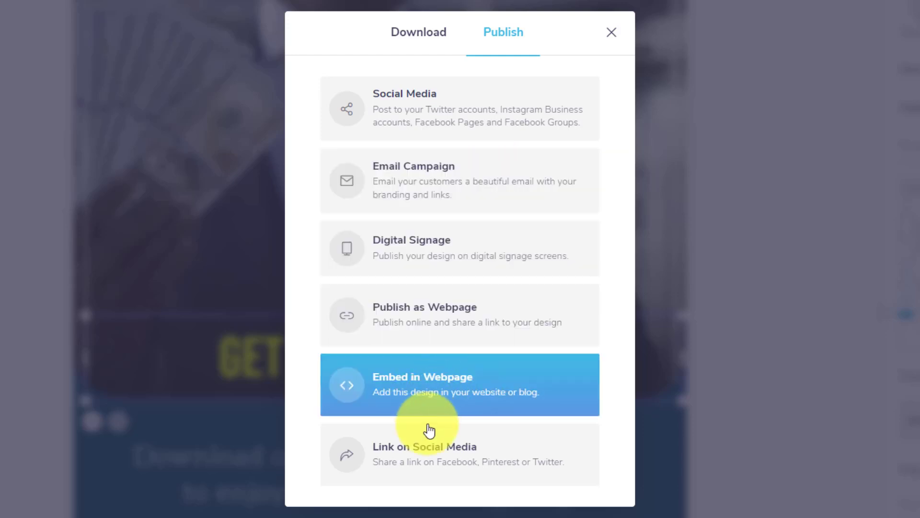
pyautogui.moveTo(450, 433)
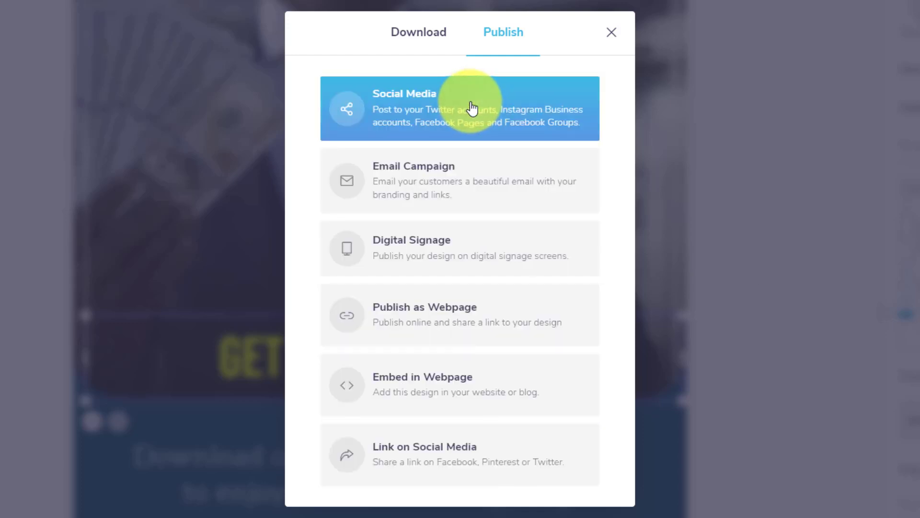
pyautogui.click(459, 108)
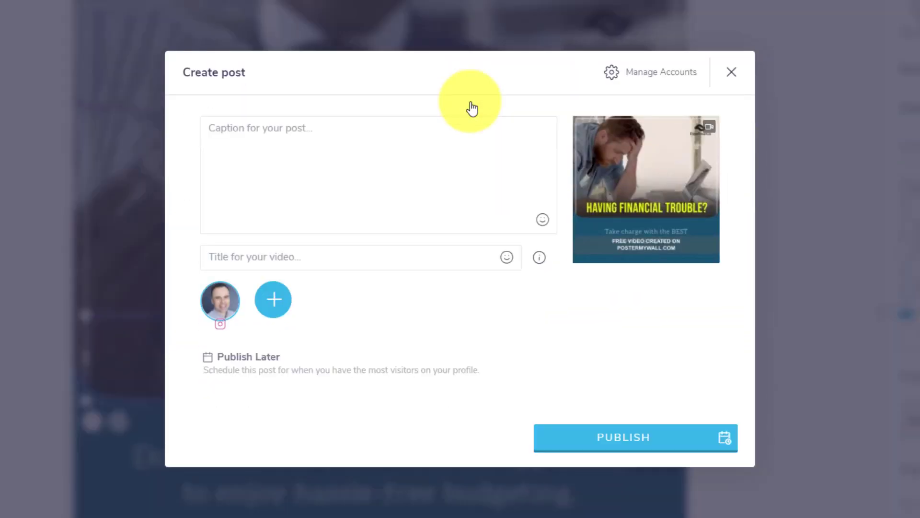
pyautogui.moveTo(395, 336)
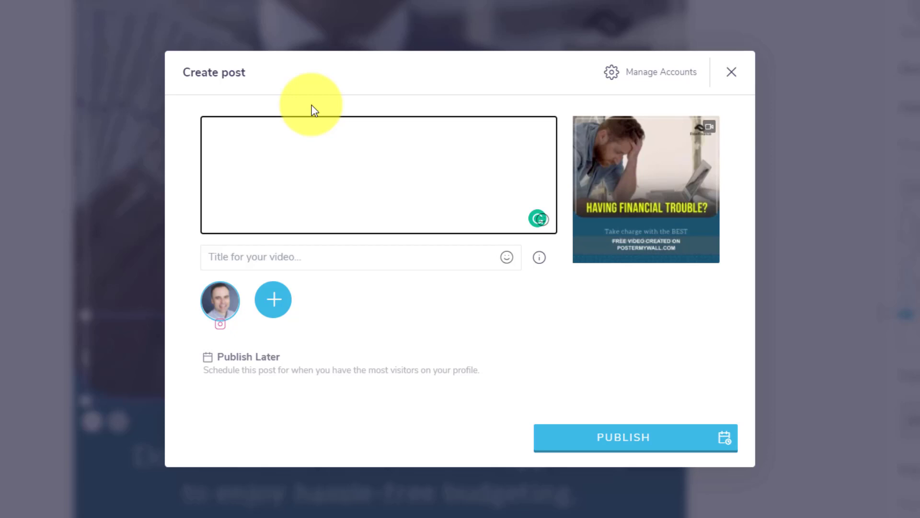
# Enter the caption 'Are you struggling with your budget?'.
pyautogui.write('A')
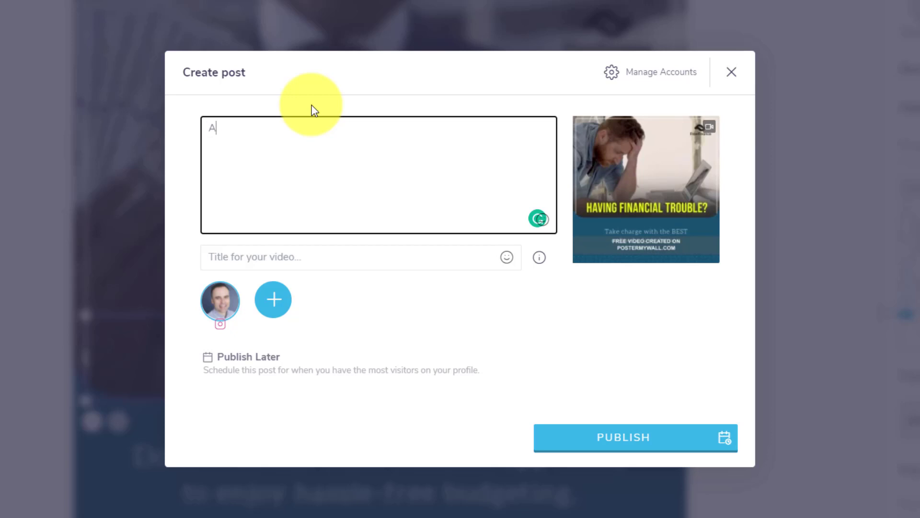
pyautogui.write('re you strugg')
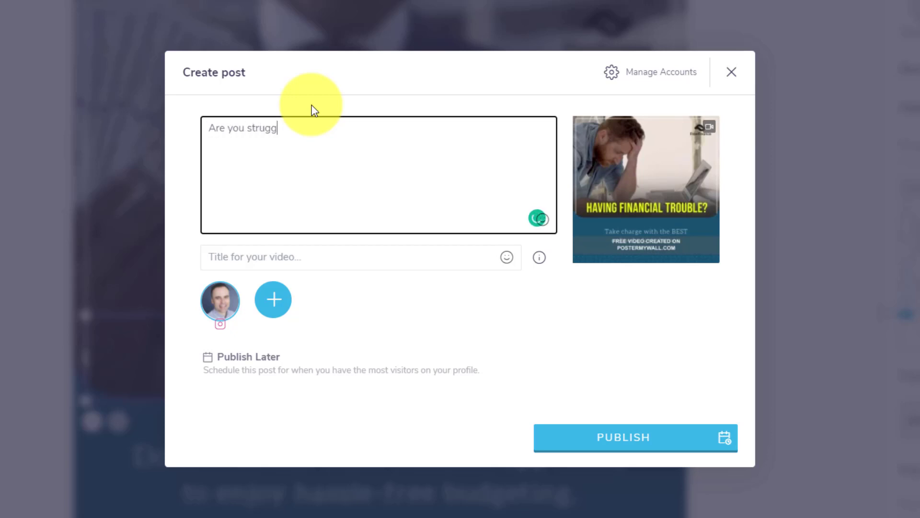
pyautogui.write('ling with')
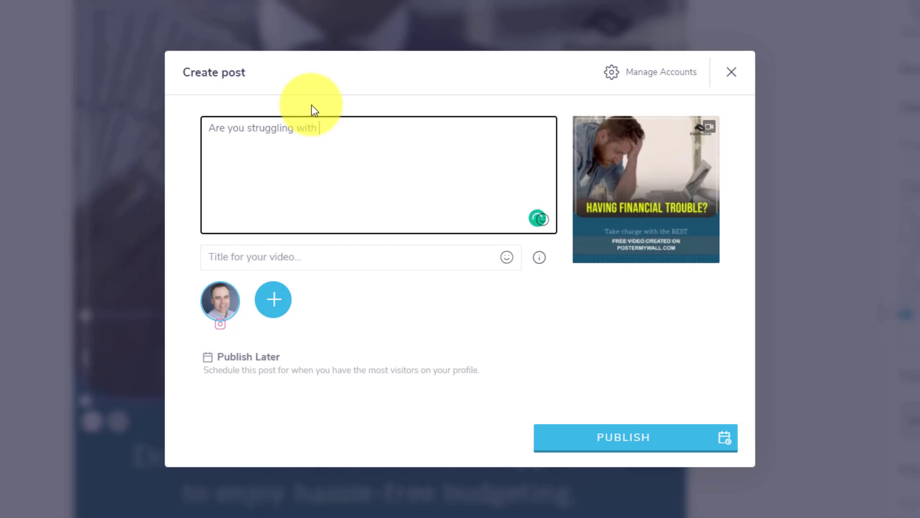
pyautogui.write('your budg')
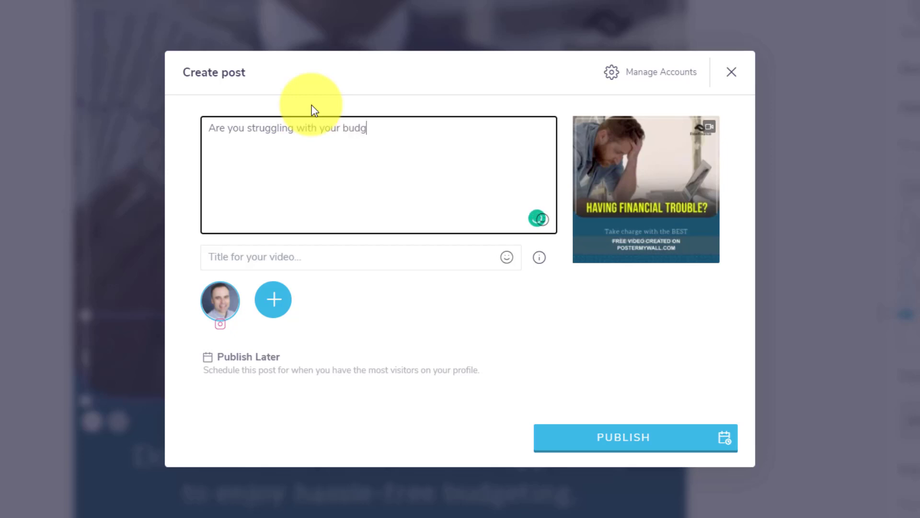
pyautogui.write('et?')
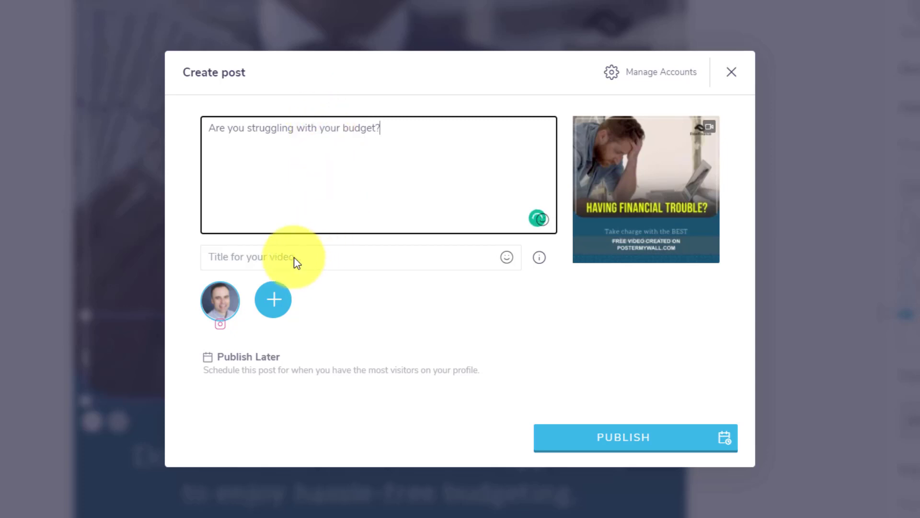
# Title the video 'Flow Finance video' and publish the post to Instagram.
pyautogui.click(293, 257)
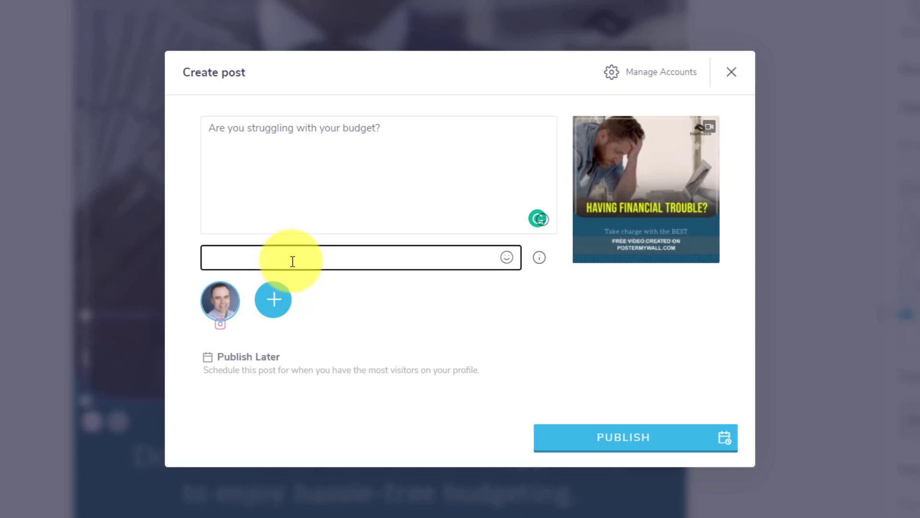
pyautogui.write('Flow Fina')
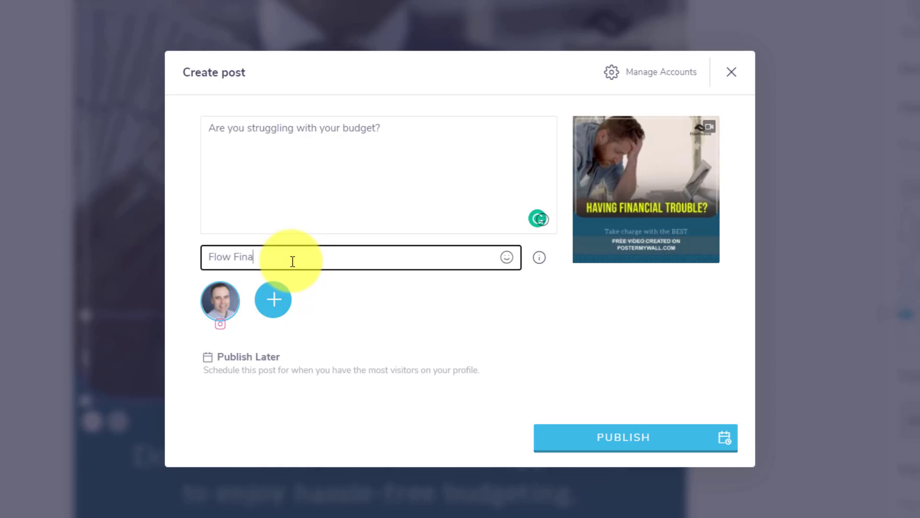
pyautogui.write('nce video')
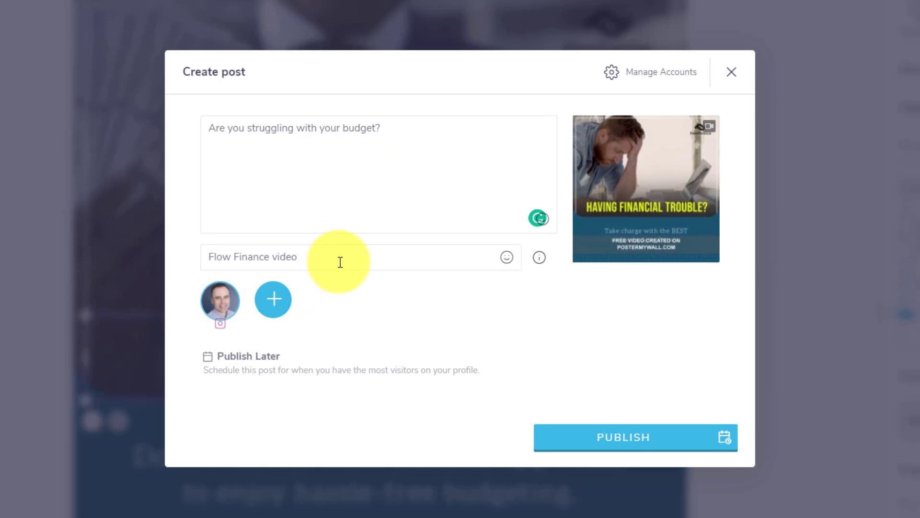
pyautogui.click(623, 437)
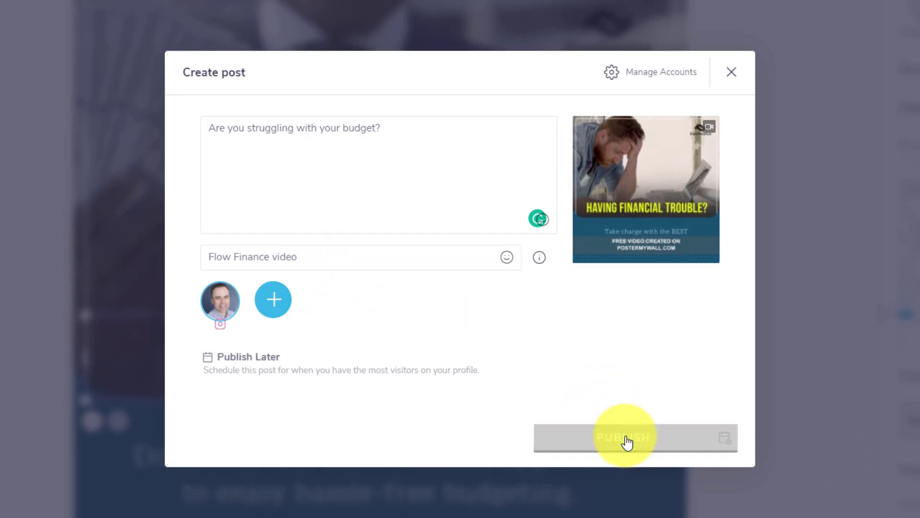
pyautogui.click(622, 436)
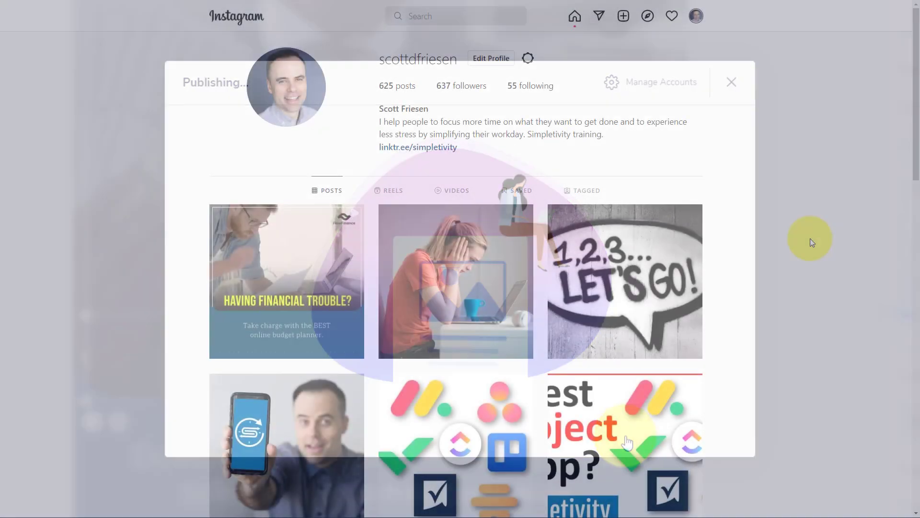
# Open the new Having Financial Trouble post from the Instagram profile grid.
pyautogui.click(731, 81)
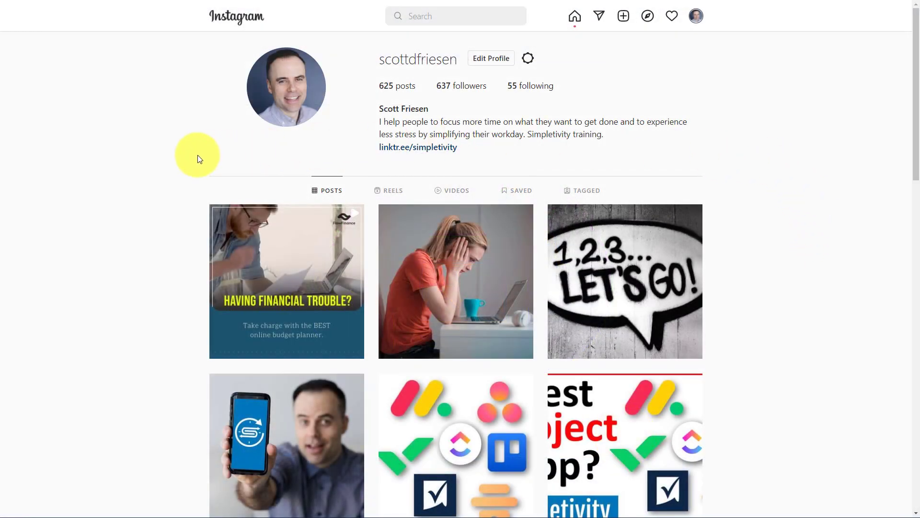
pyautogui.moveTo(317, 253)
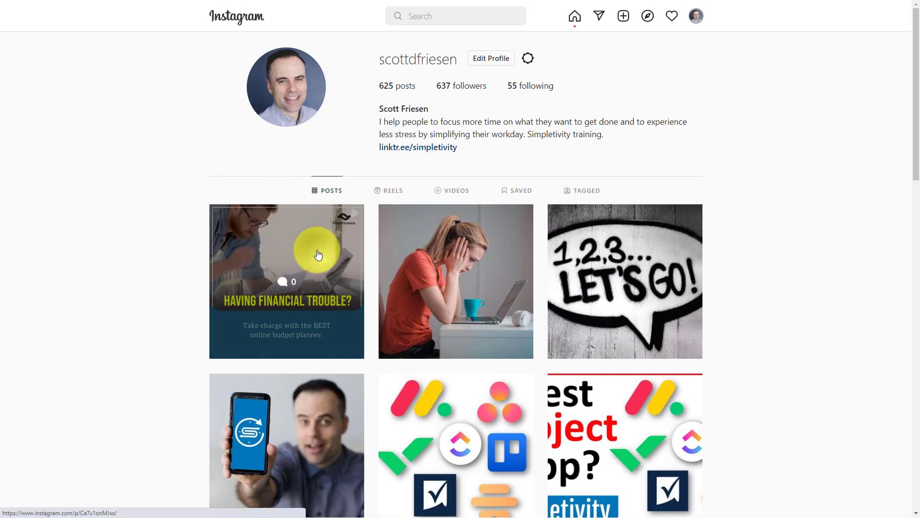
pyautogui.click(286, 281)
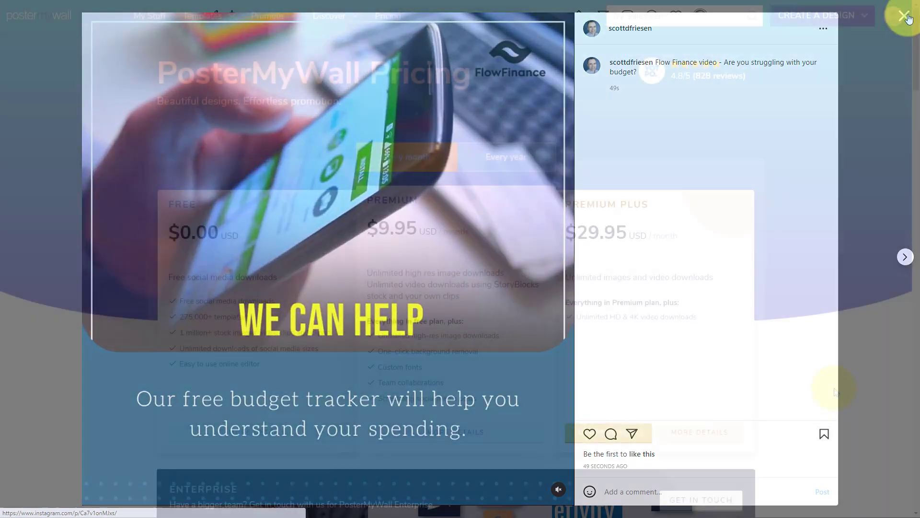
# Close the Instagram post and scroll through the Free, Premium and Premium Plus pricing plans.
pyautogui.click(906, 16)
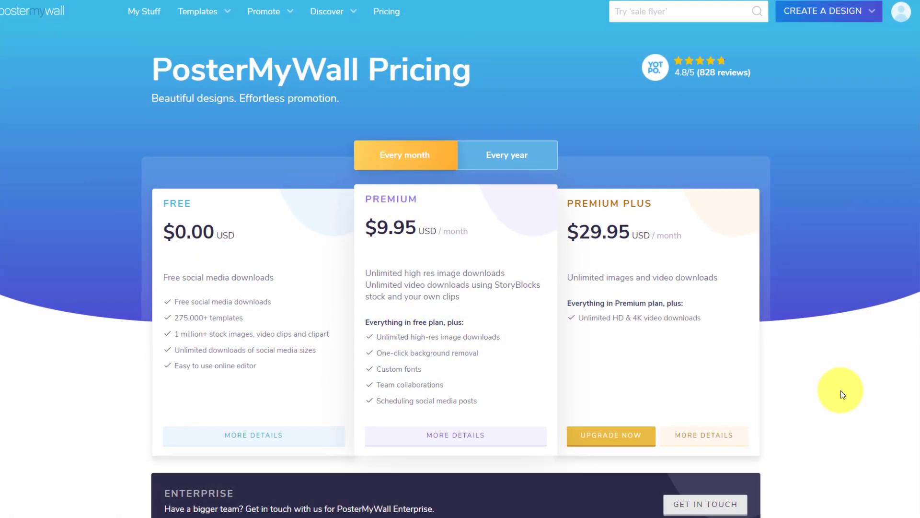
pyautogui.scroll(-3)
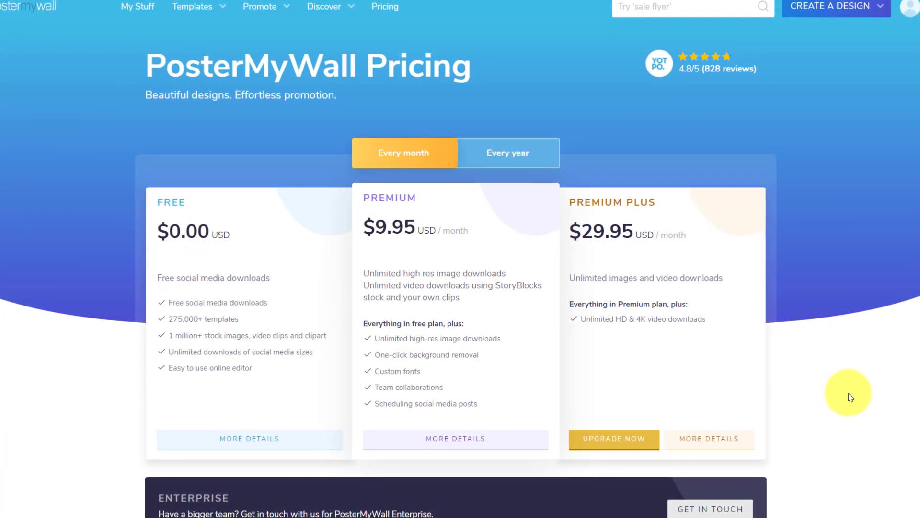
pyautogui.scroll(-3)
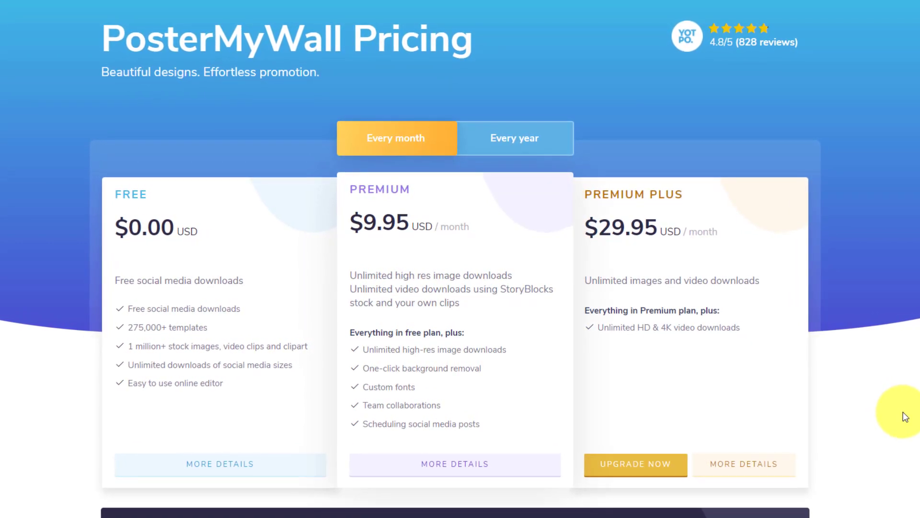
pyautogui.scroll(-3)
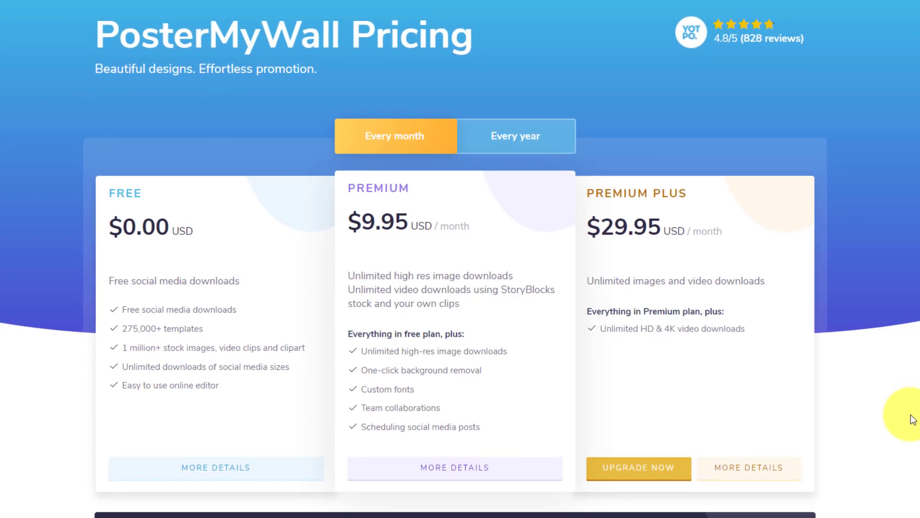